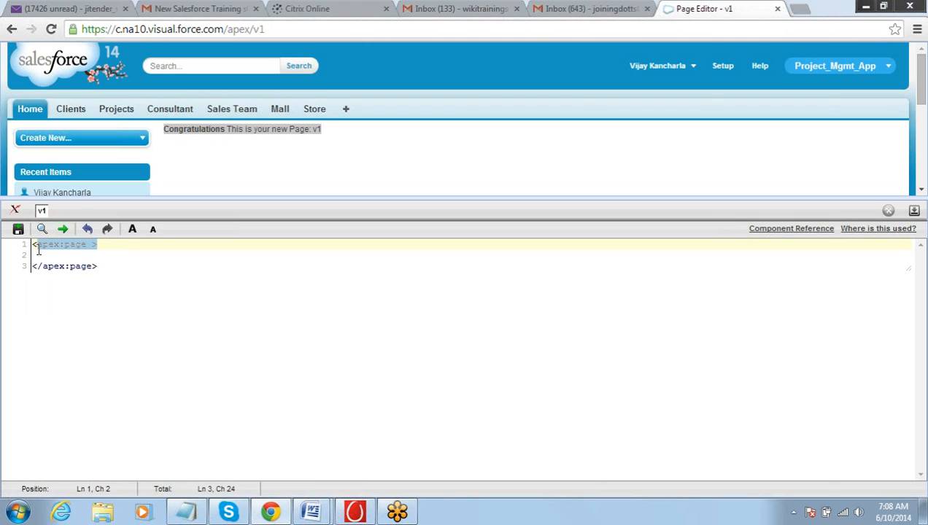
Remove the default body from the v1 page markup and save it.
{"action": "left_click", "coordinate": [70, 245]}
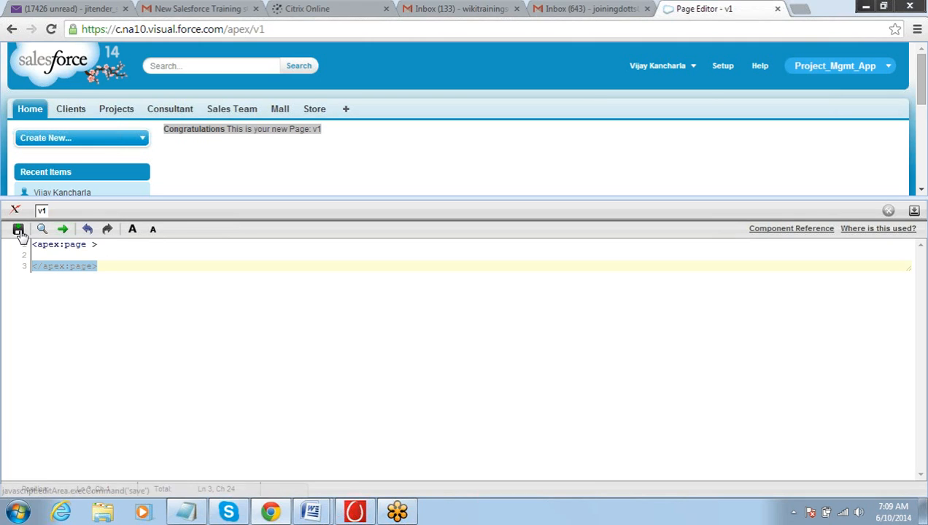
{"action": "left_click", "coordinate": [18, 229]}
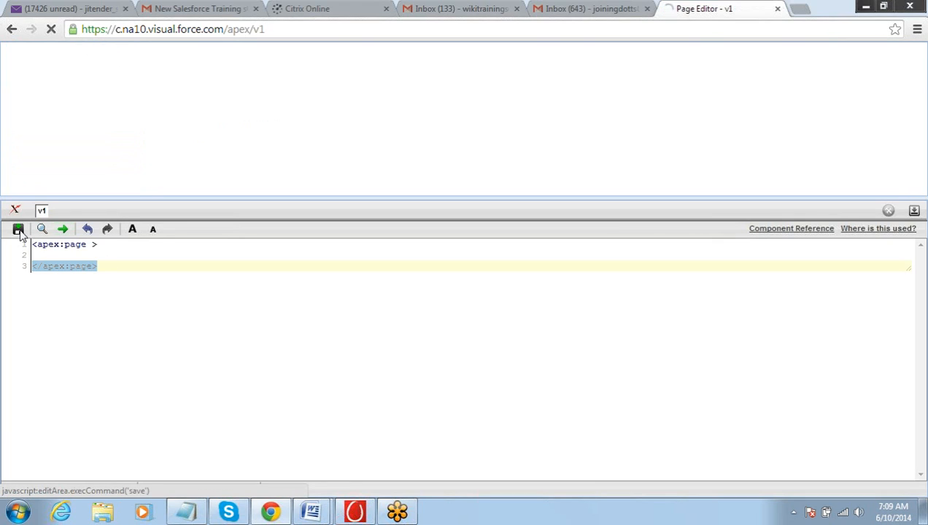
{"action": "left_click", "coordinate": [18, 229]}
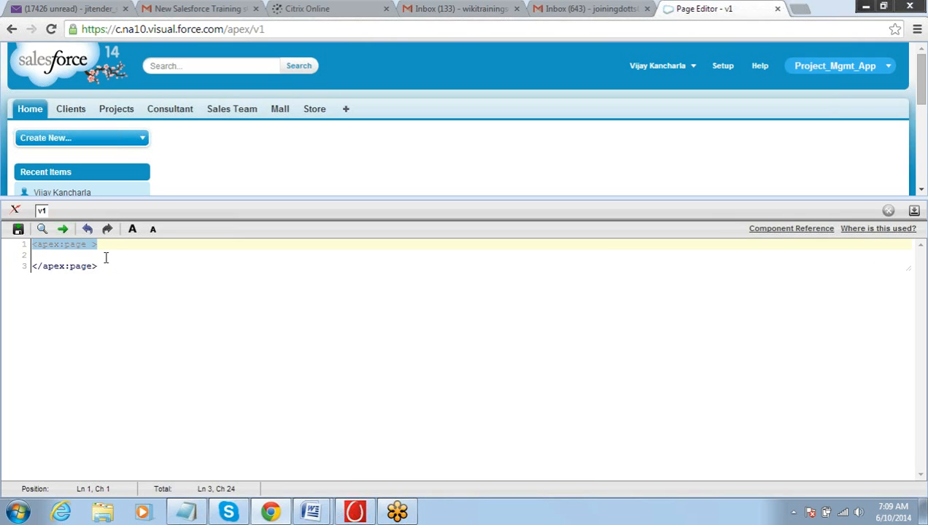
Type 'Congratulation' inside <apex:page> and save the v1 page.
{"action": "left_click", "coordinate": [82, 255]}
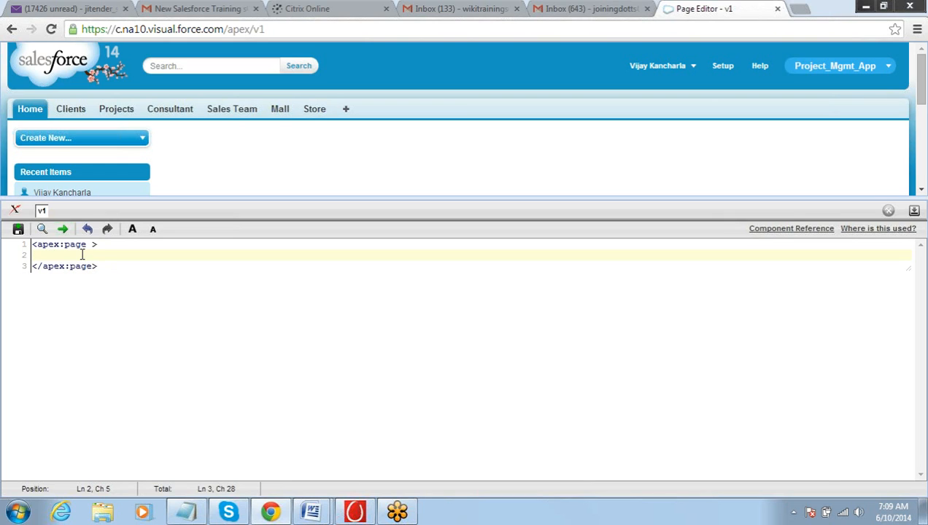
{"action": "type", "text": "Congratul"}
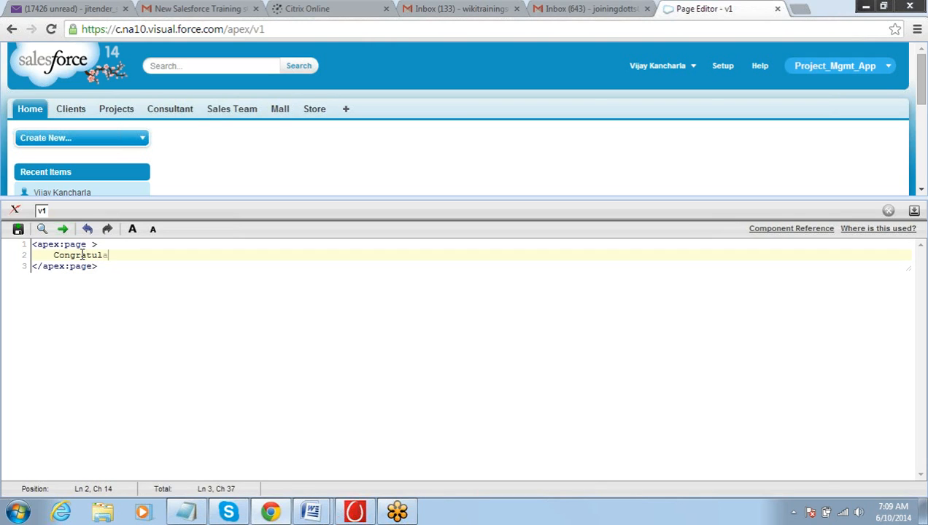
{"action": "type", "text": "tion"}
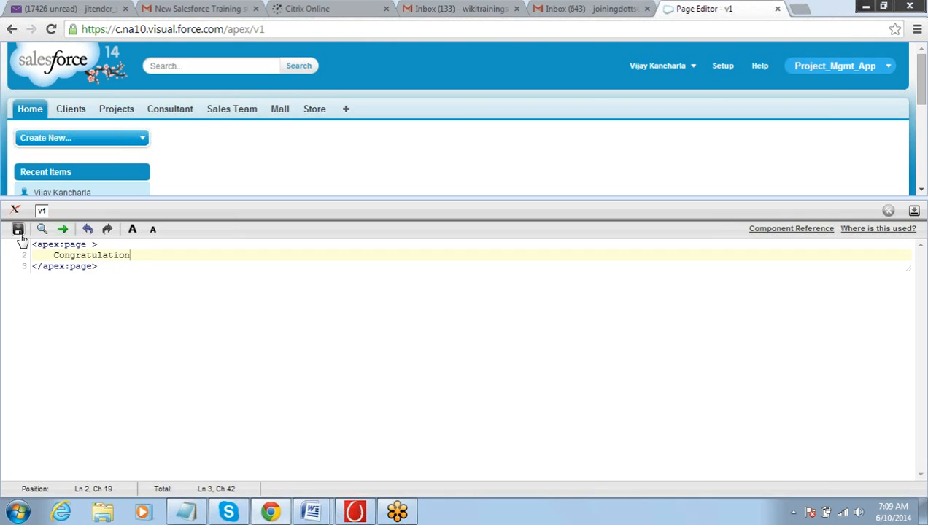
{"action": "left_click", "coordinate": [18, 228]}
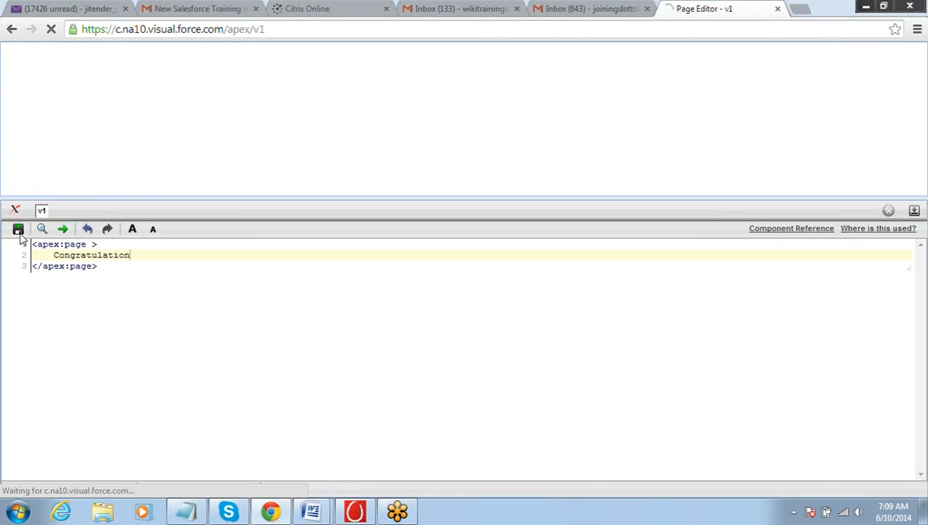
{"action": "left_click", "coordinate": [18, 229]}
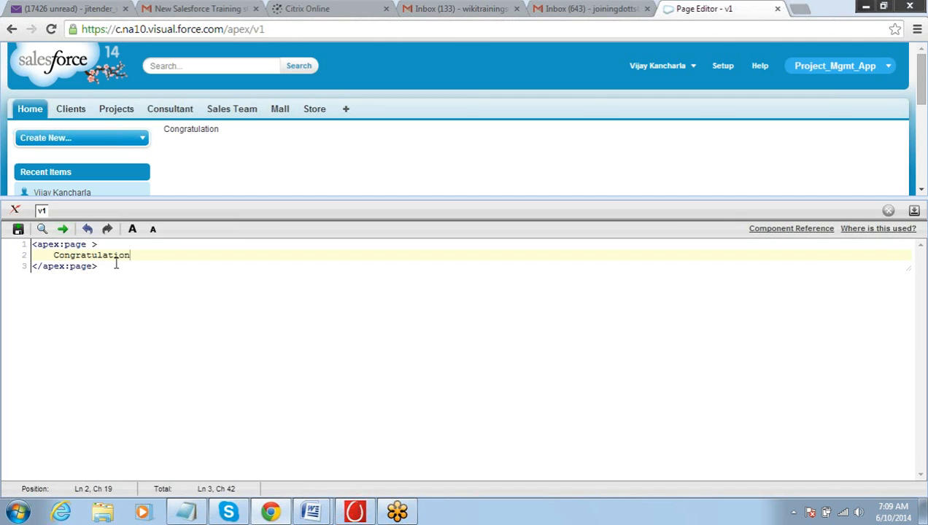
{"action": "mouse_move", "coordinate": [200, 199]}
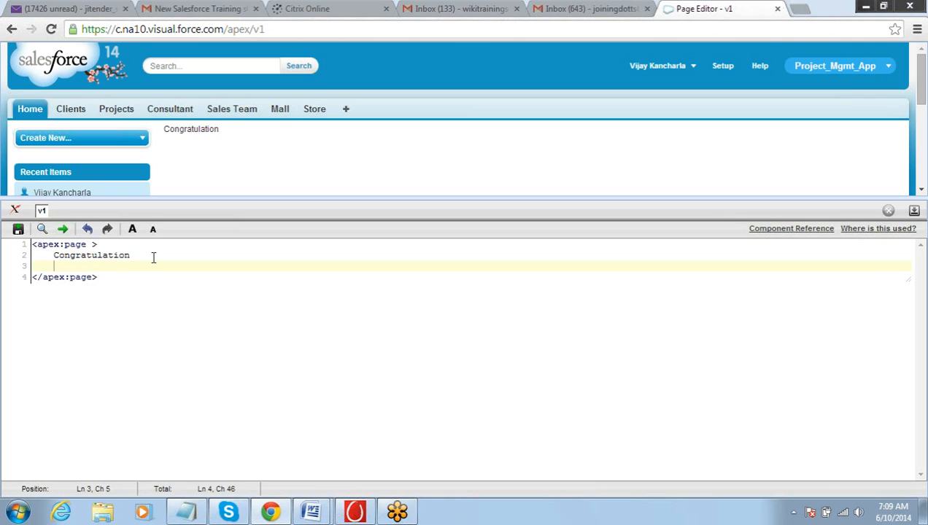
Type 'How Are You ?' on a new line below Congratulation and save.
{"action": "type", "text": "How Ar"}
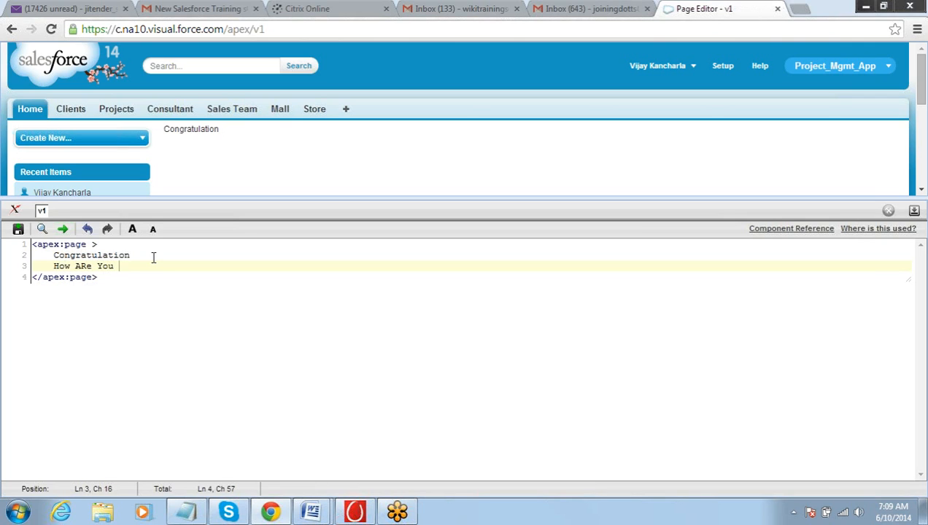
{"action": "type", "text": "?"}
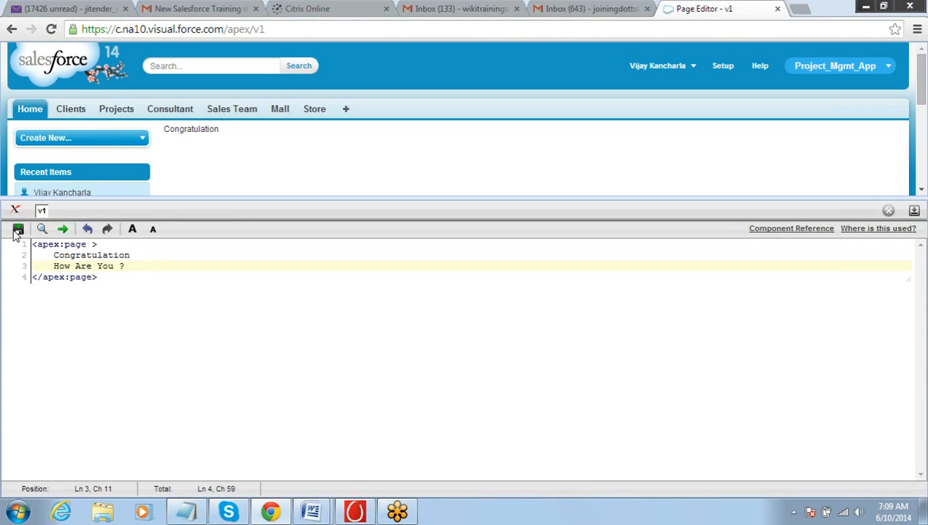
{"action": "left_click", "coordinate": [17, 228]}
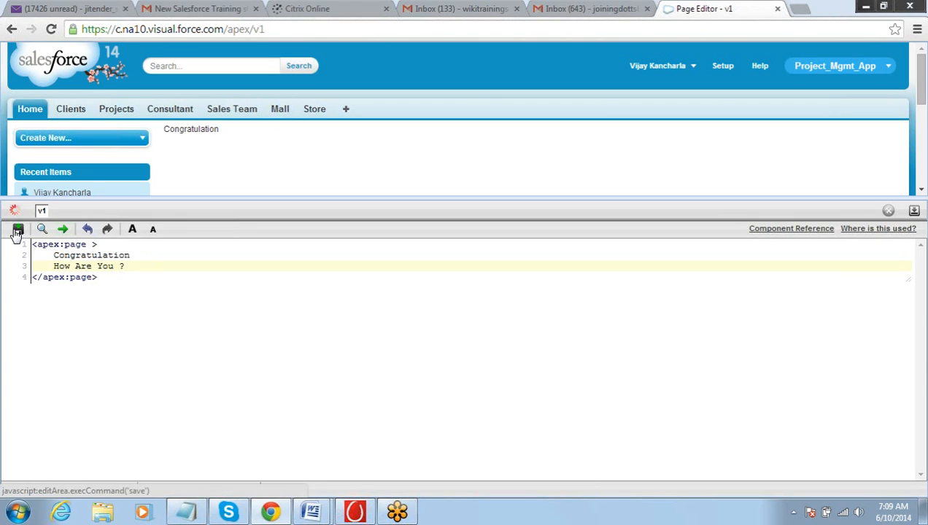
{"action": "left_click", "coordinate": [18, 228]}
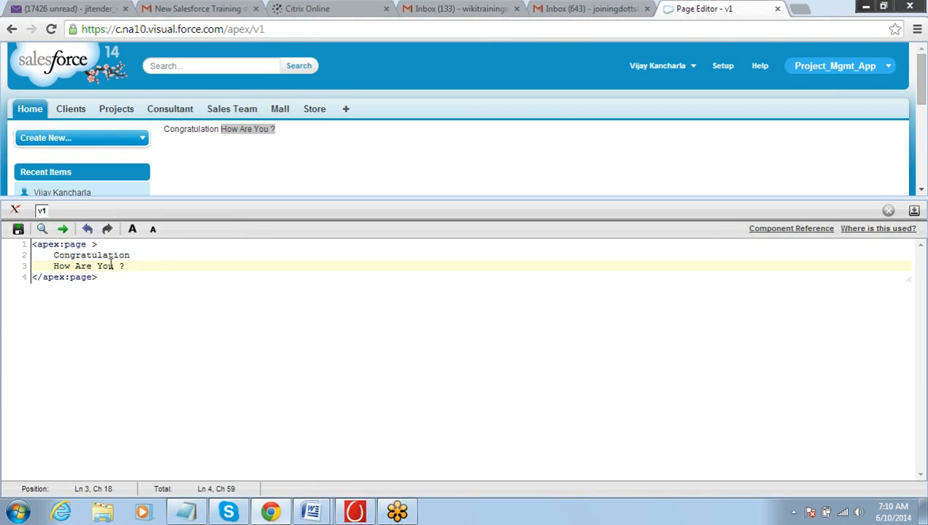
Insert a <br/> tag right after Congratulation and save the page.
{"action": "left_click", "coordinate": [130, 255]}
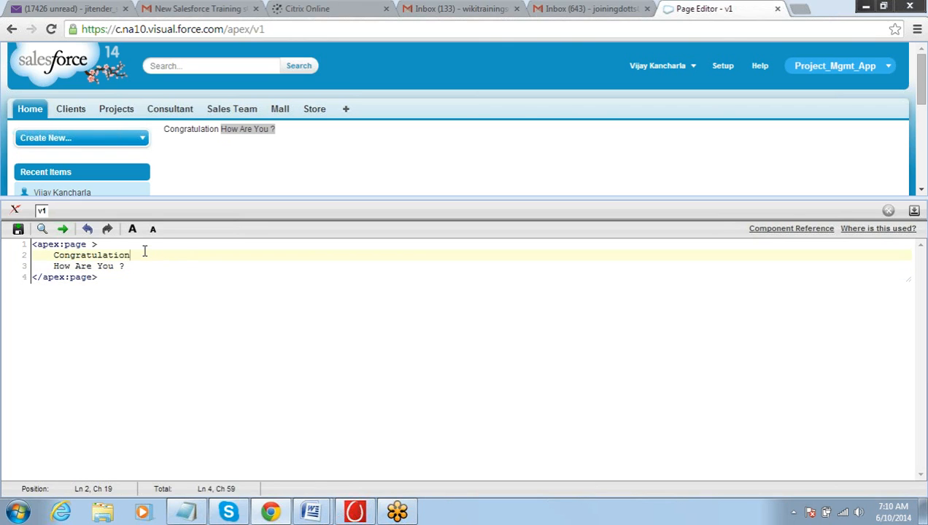
{"action": "type", "text": "<b>"}
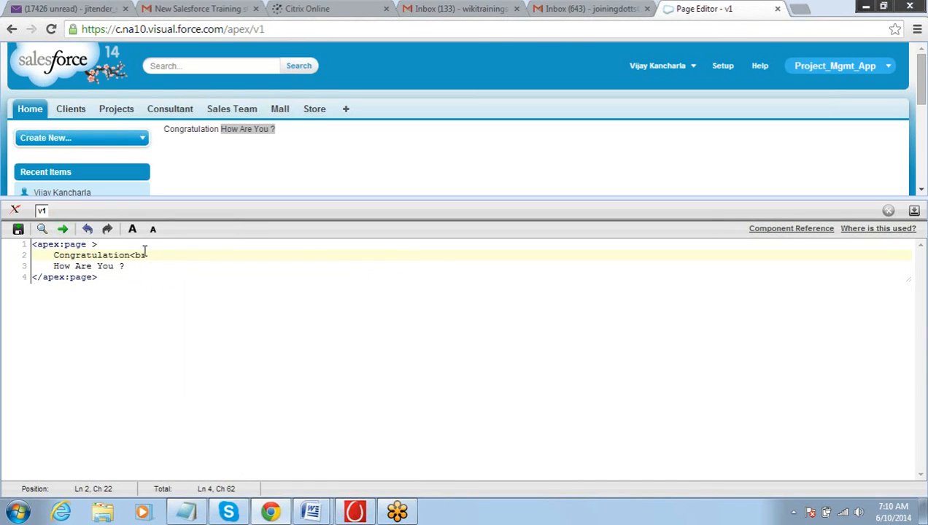
{"action": "left_click_drag", "start_coordinate": [156, 254], "coordinate": [135, 255]}
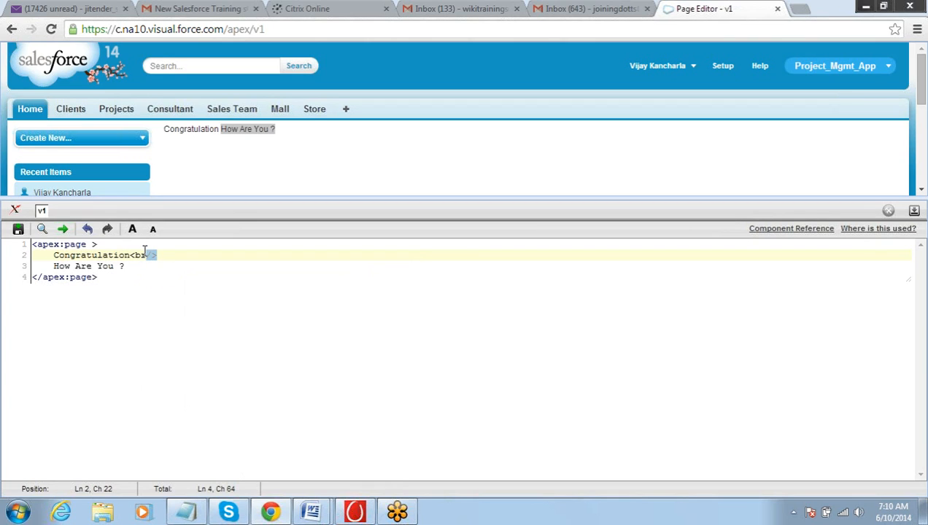
{"action": "left_click", "coordinate": [17, 228]}
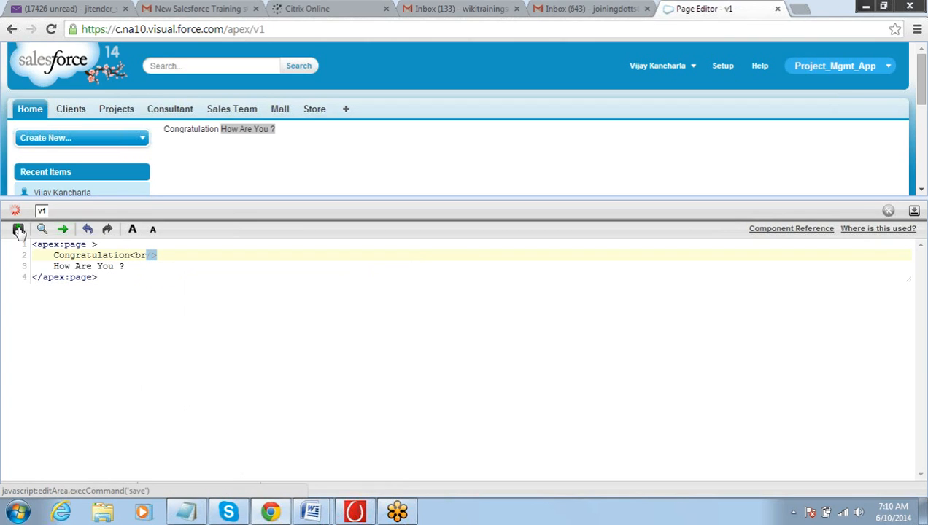
{"action": "left_click", "coordinate": [18, 229]}
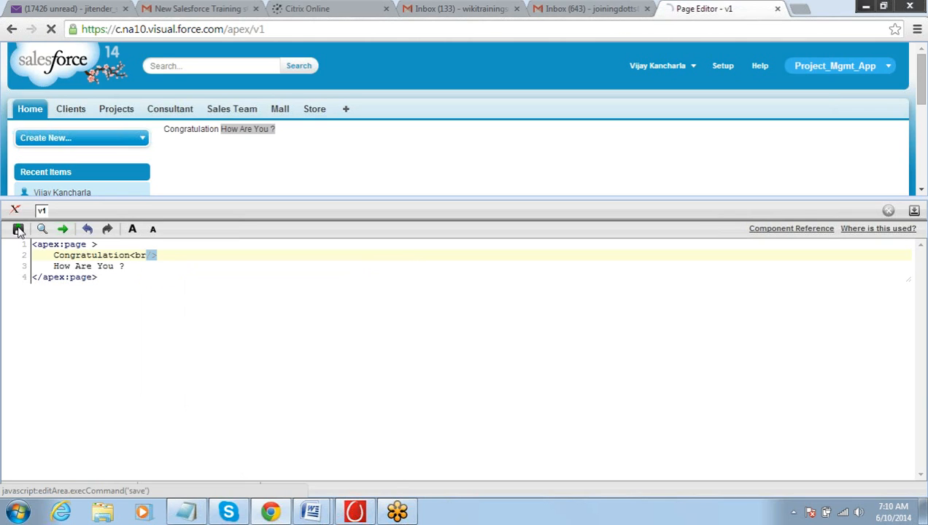
{"action": "left_click", "coordinate": [18, 229]}
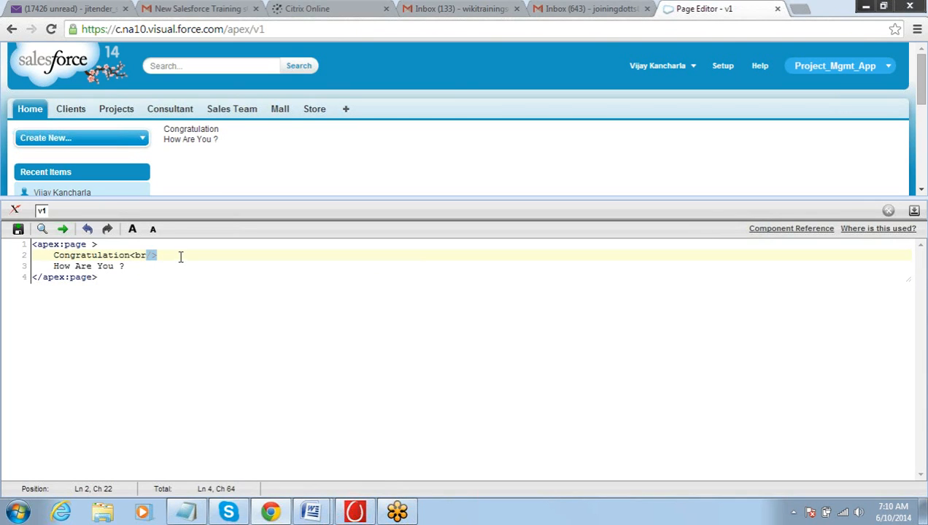
{"action": "mouse_move", "coordinate": [220, 130]}
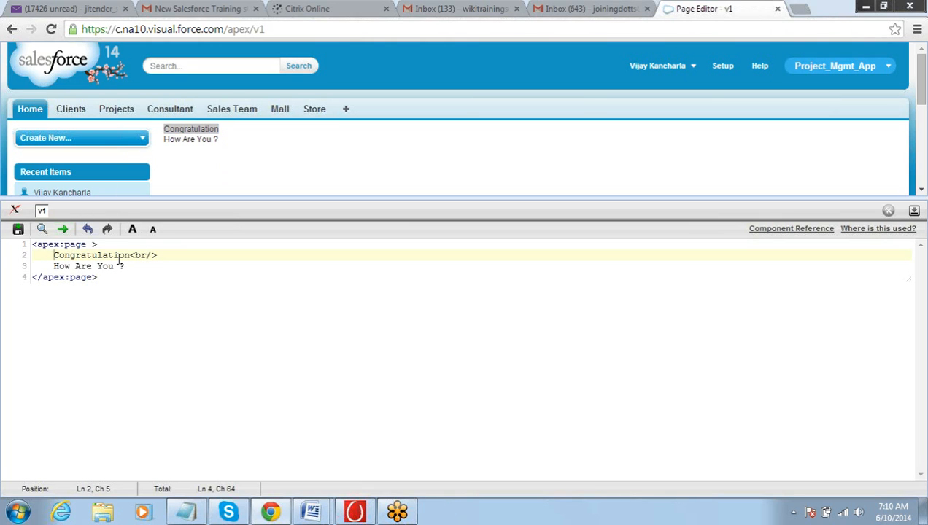
Wrap Congratulation in <b></b> and How Are You ? in <i></i>, saving each.
{"action": "type", "text": "<b>"}
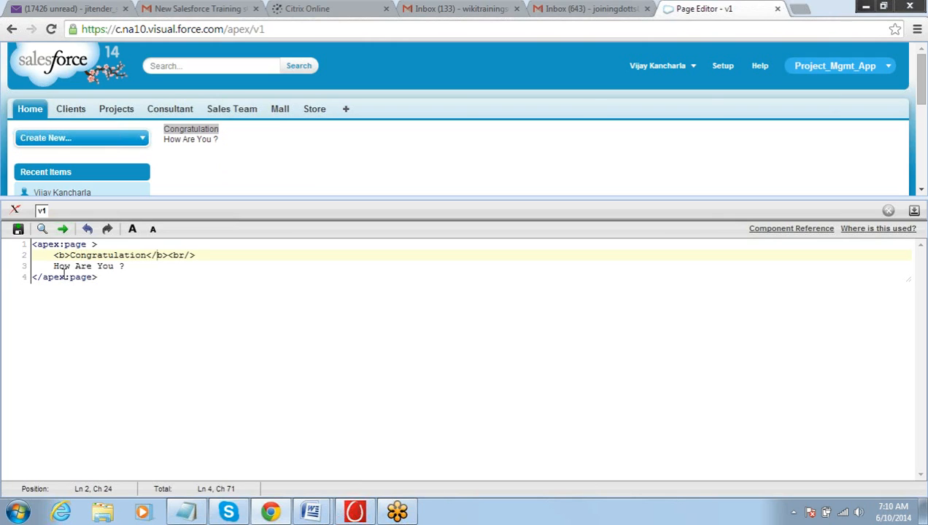
{"action": "left_click", "coordinate": [18, 229]}
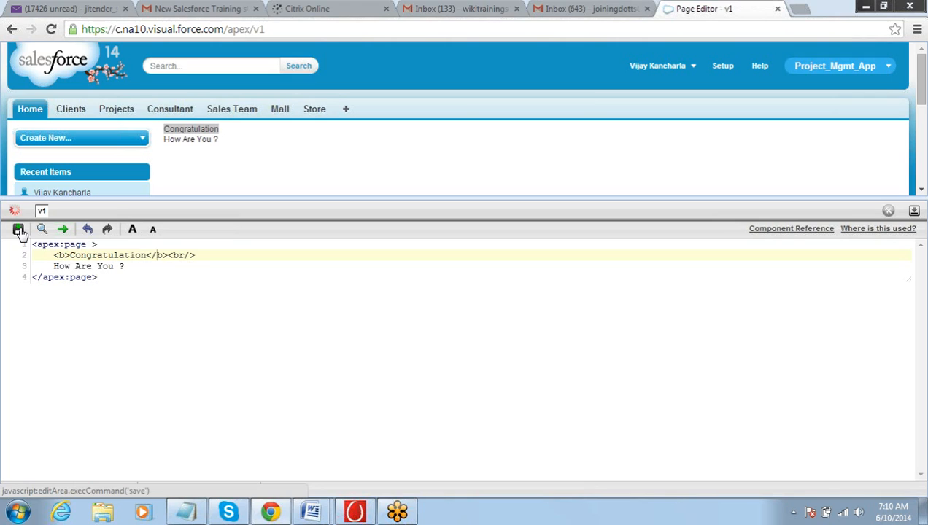
{"action": "left_click", "coordinate": [19, 229]}
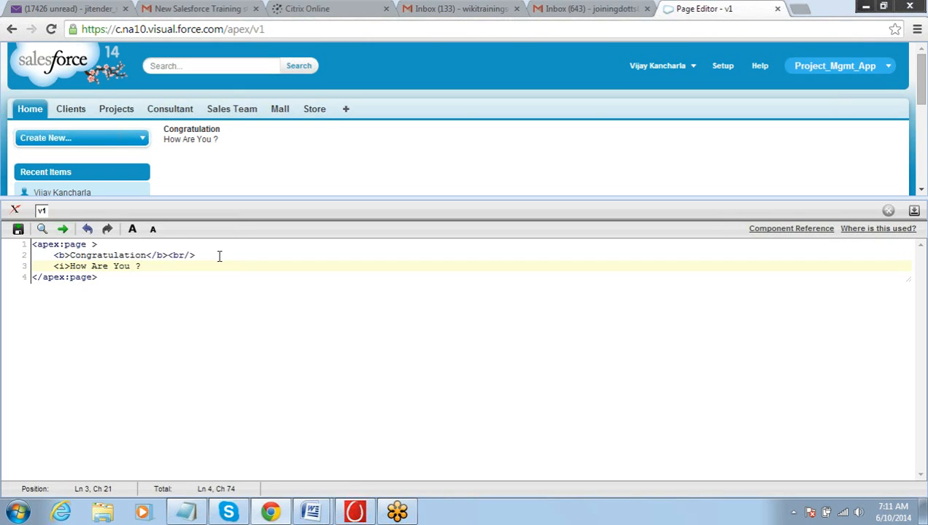
{"action": "type", "text": "<i"}
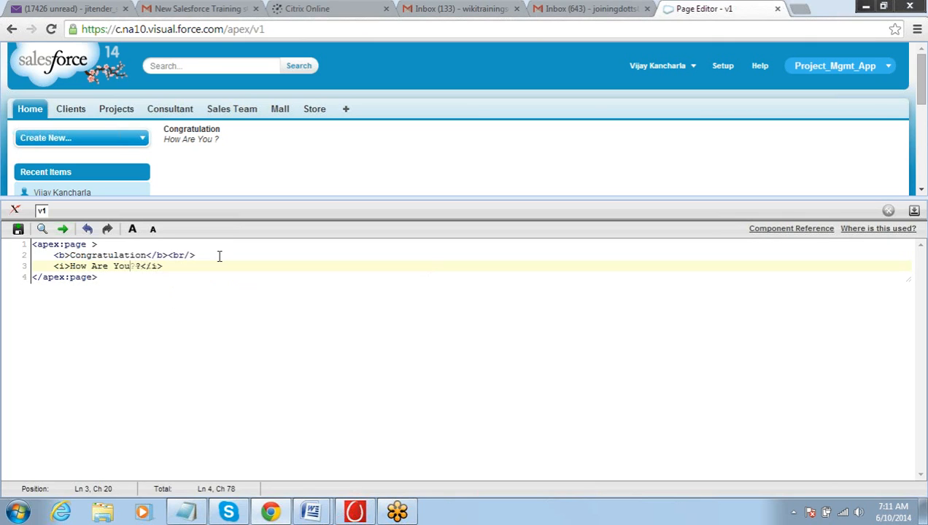
{"action": "left_click", "coordinate": [17, 229]}
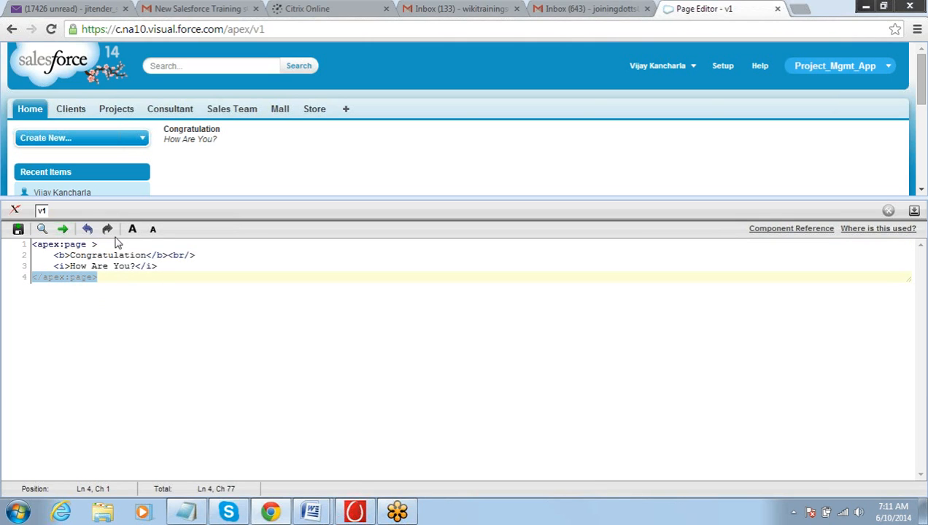
{"action": "mouse_move", "coordinate": [136, 248]}
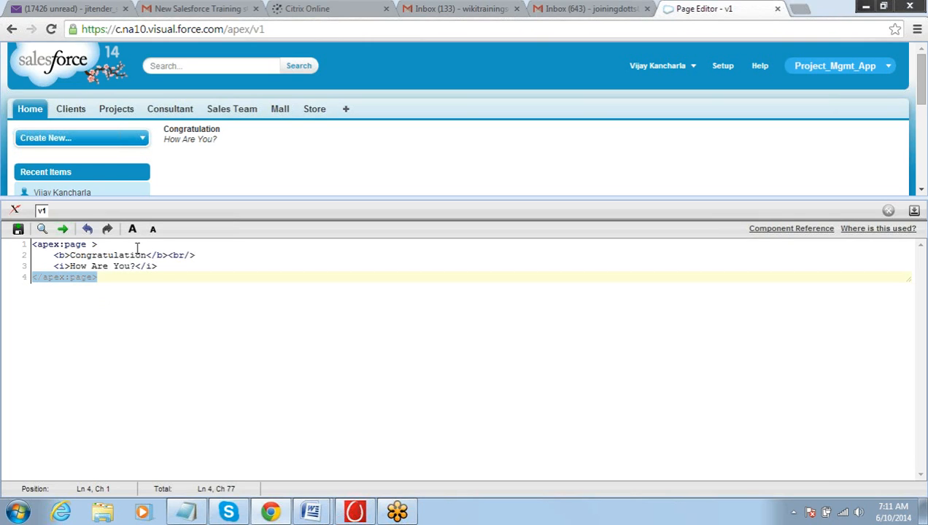
{"action": "mouse_move", "coordinate": [271, 205]}
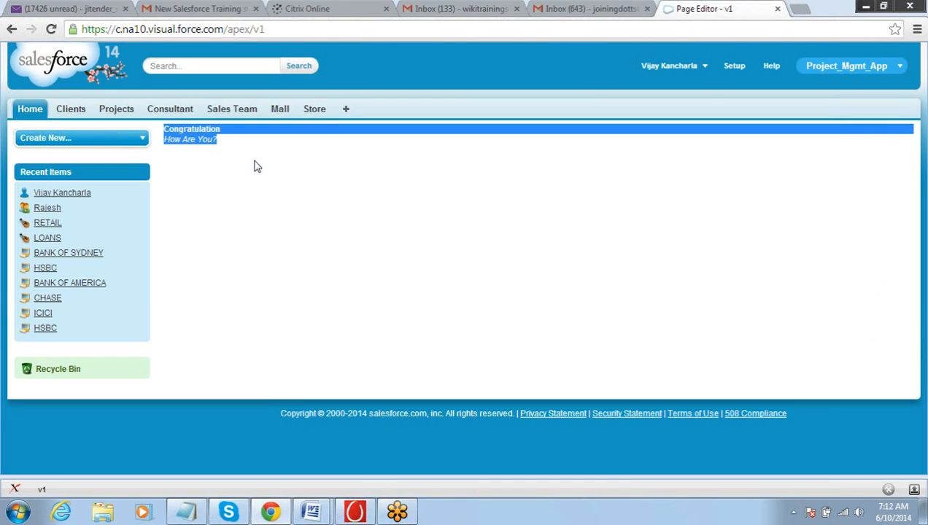
{"action": "mouse_move", "coordinate": [230, 150]}
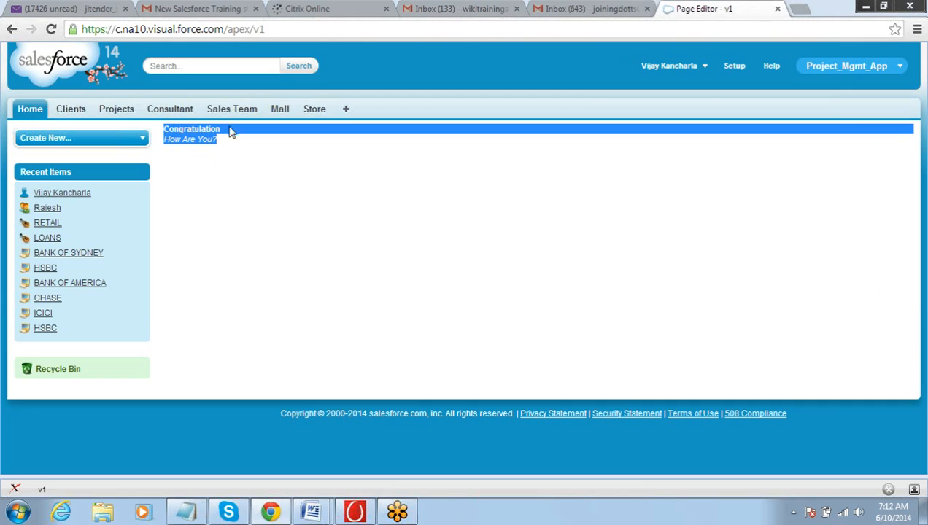
{"action": "mouse_move", "coordinate": [247, 260]}
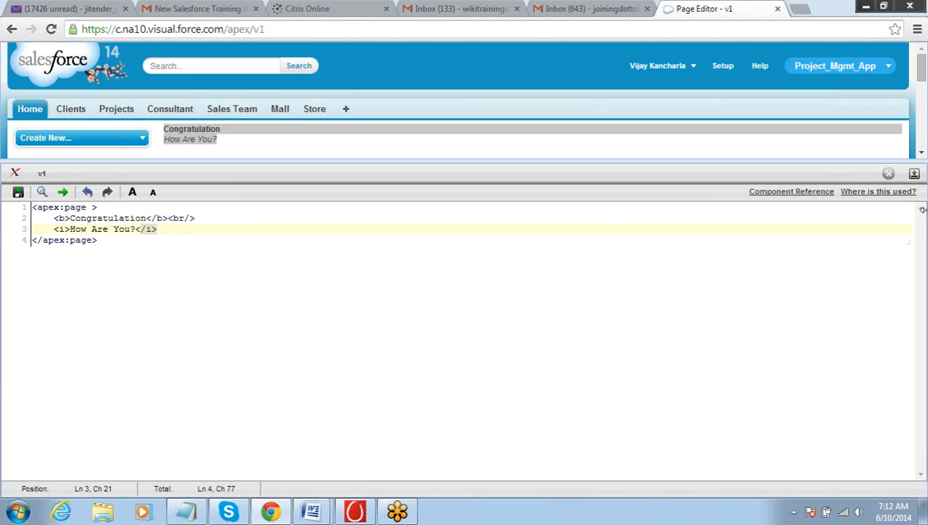
{"action": "mouse_move", "coordinate": [758, 369]}
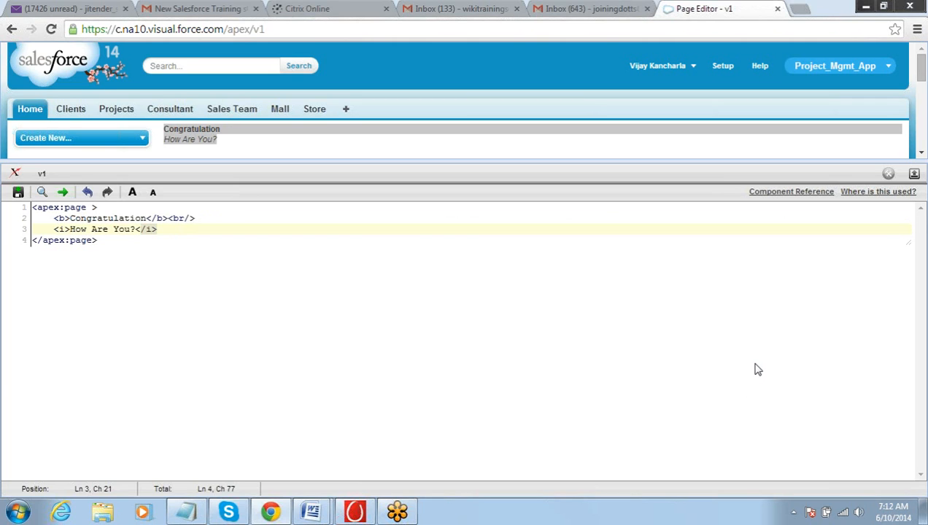
{"action": "mouse_move", "coordinate": [903, 386]}
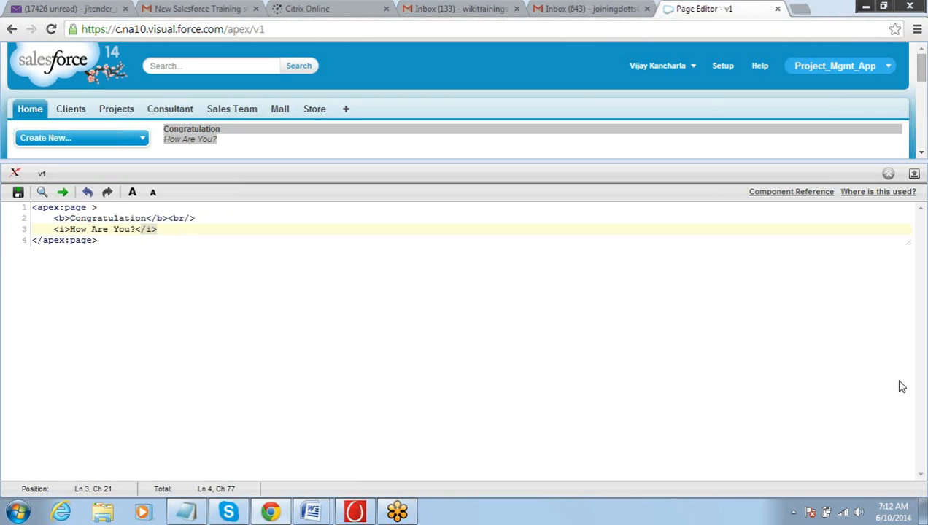
{"action": "mouse_move", "coordinate": [654, 349]}
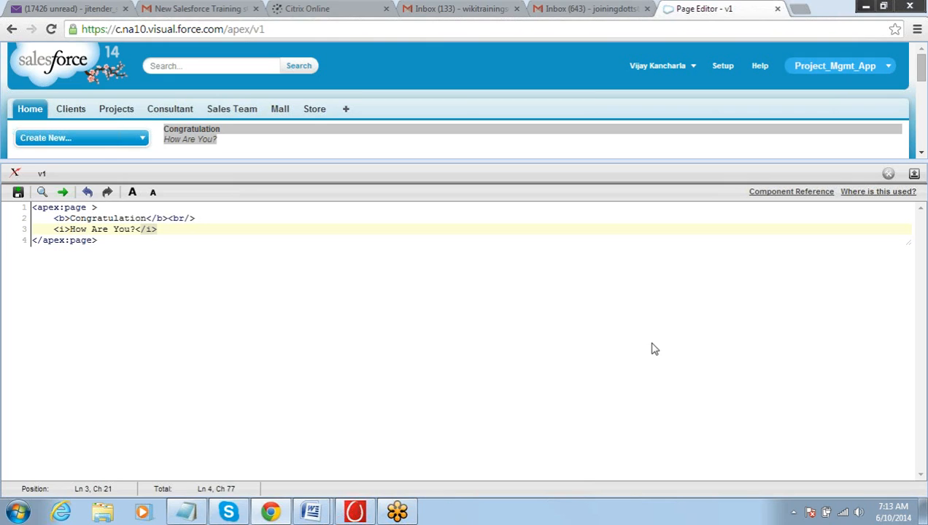
{"action": "mouse_move", "coordinate": [919, 329]}
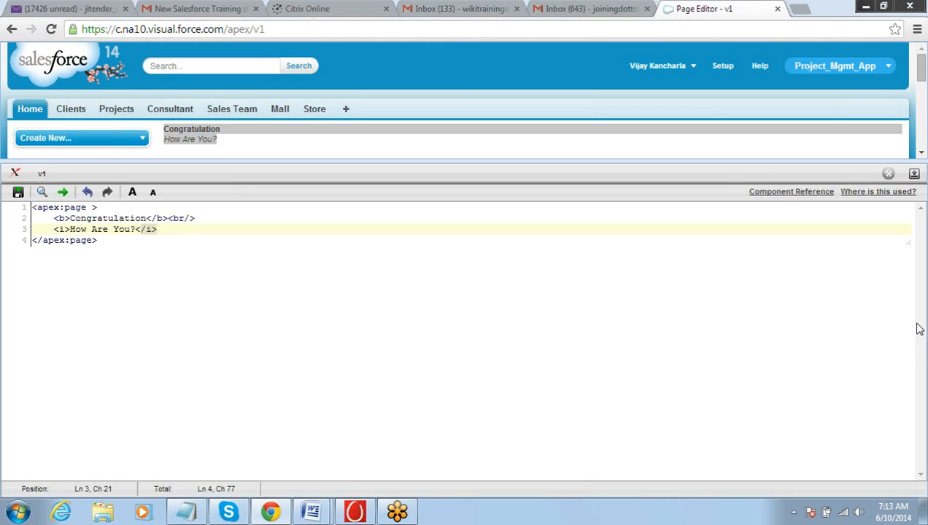
{"action": "mouse_move", "coordinate": [921, 280]}
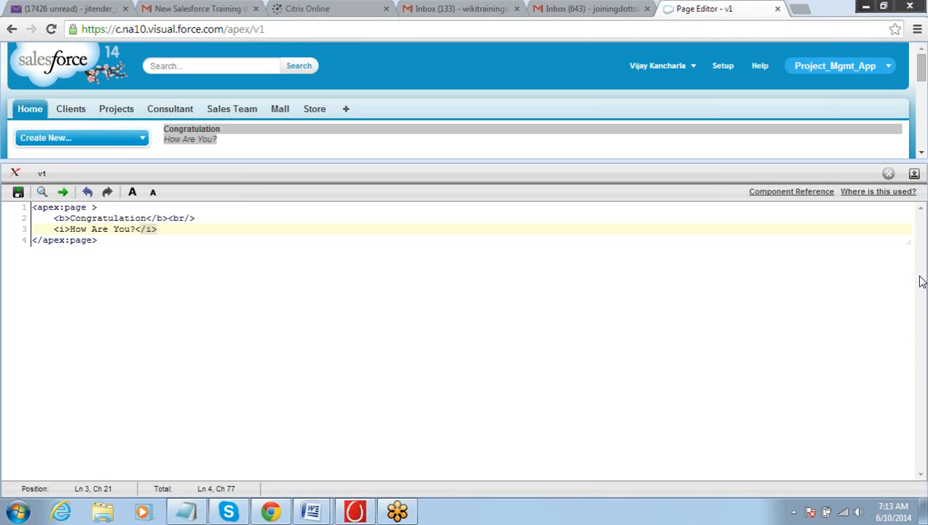
{"action": "mouse_move", "coordinate": [919, 328]}
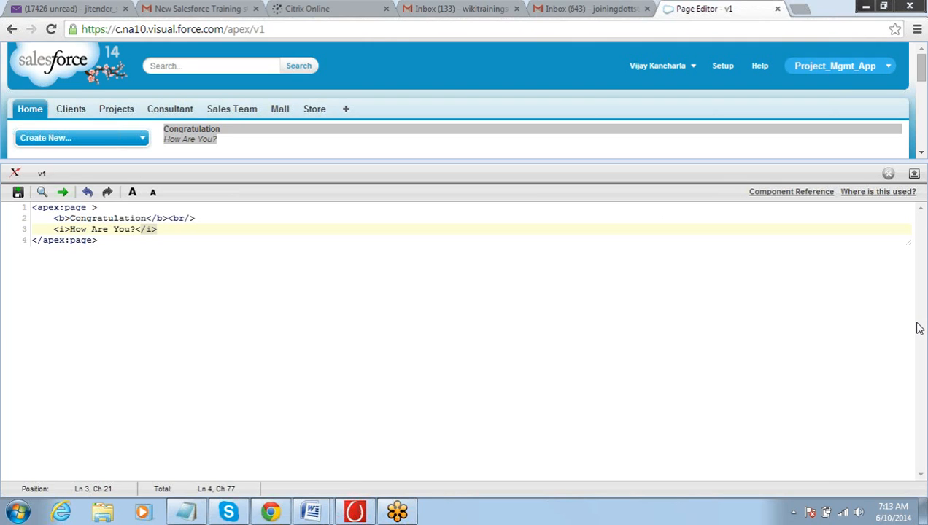
{"action": "mouse_move", "coordinate": [700, 306]}
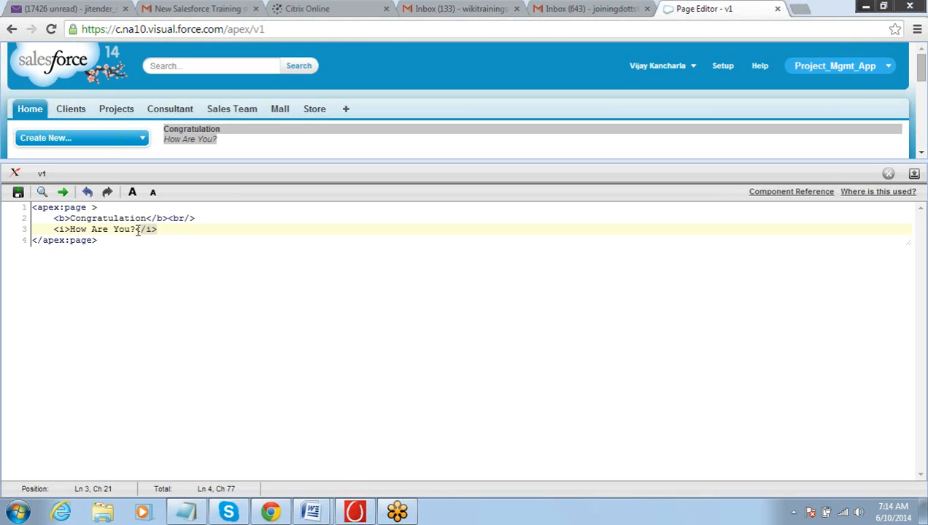
{"action": "mouse_move", "coordinate": [754, 255]}
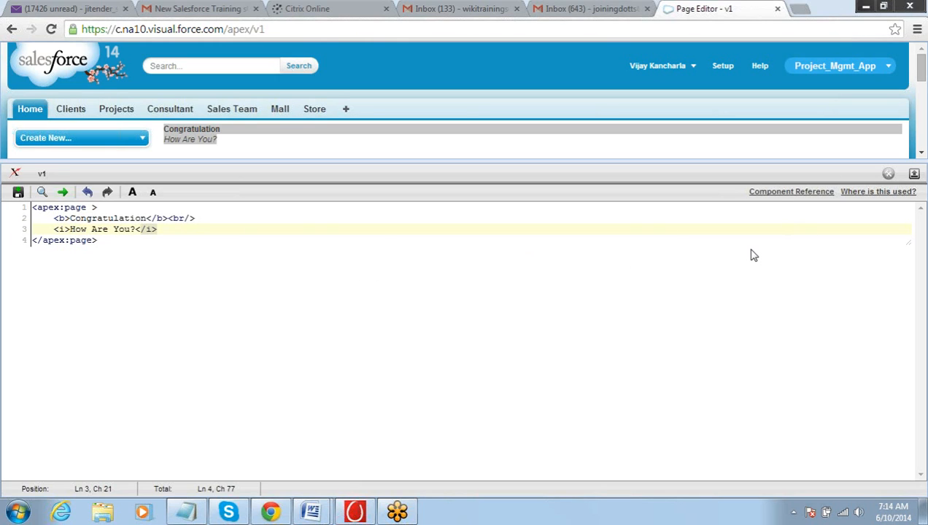
{"action": "mouse_move", "coordinate": [926, 306]}
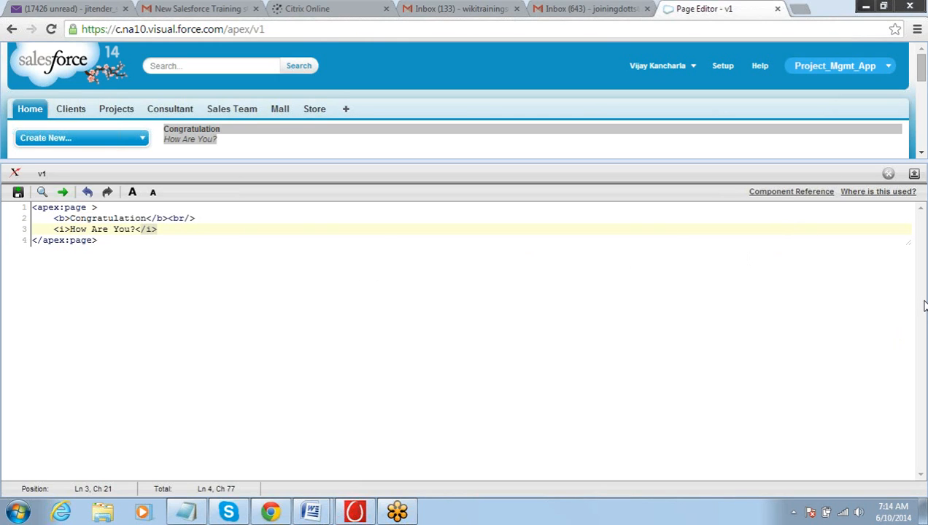
{"action": "mouse_move", "coordinate": [921, 316]}
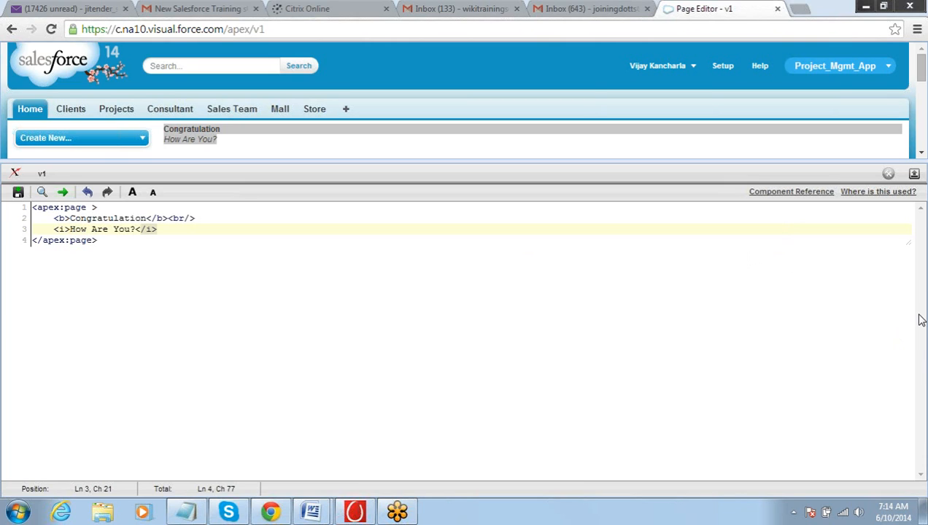
{"action": "mouse_move", "coordinate": [756, 368]}
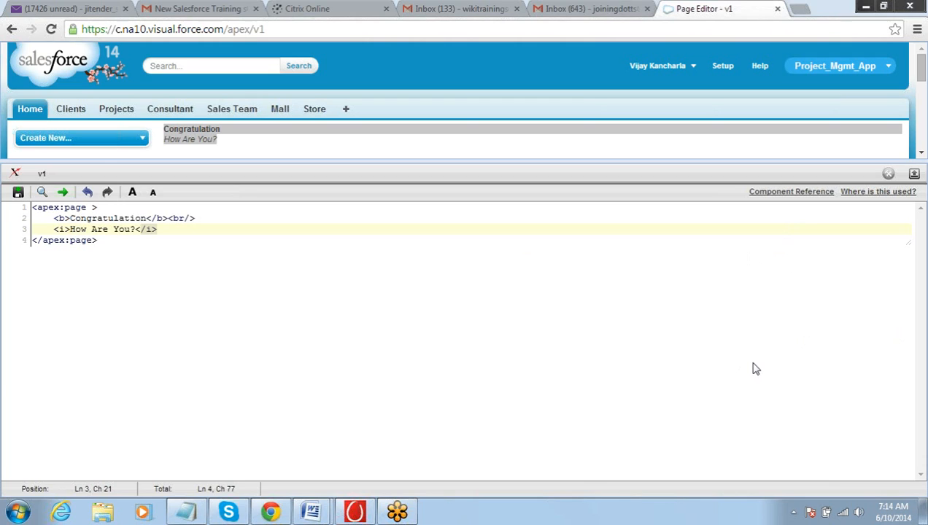
{"action": "mouse_move", "coordinate": [917, 358]}
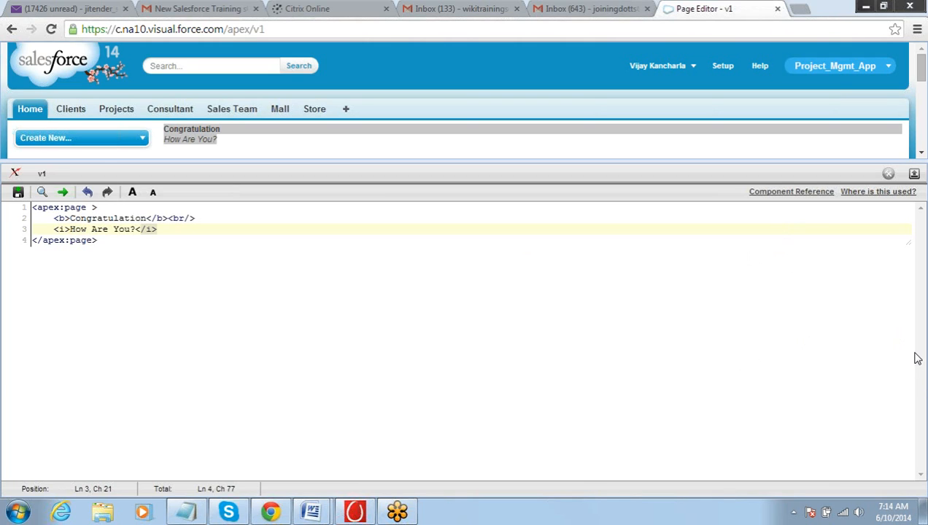
{"action": "mouse_move", "coordinate": [918, 327]}
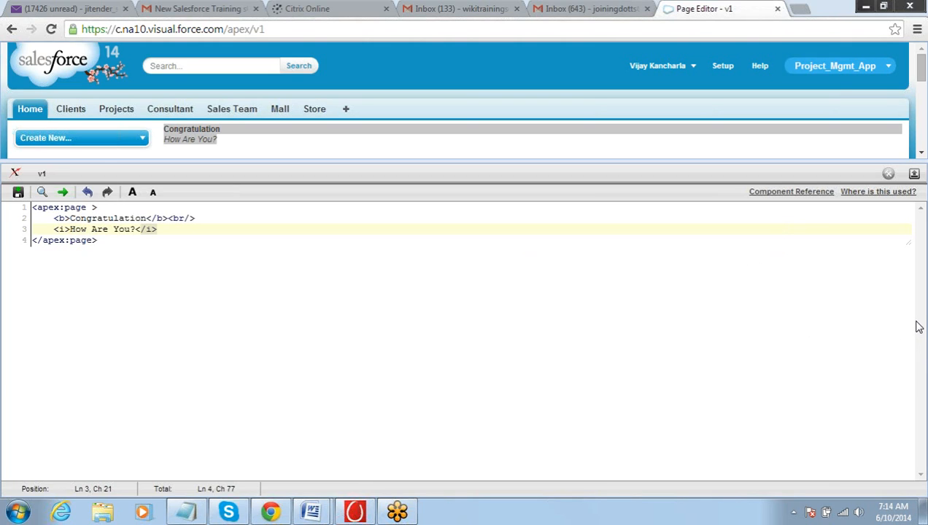
{"action": "mouse_move", "coordinate": [923, 280]}
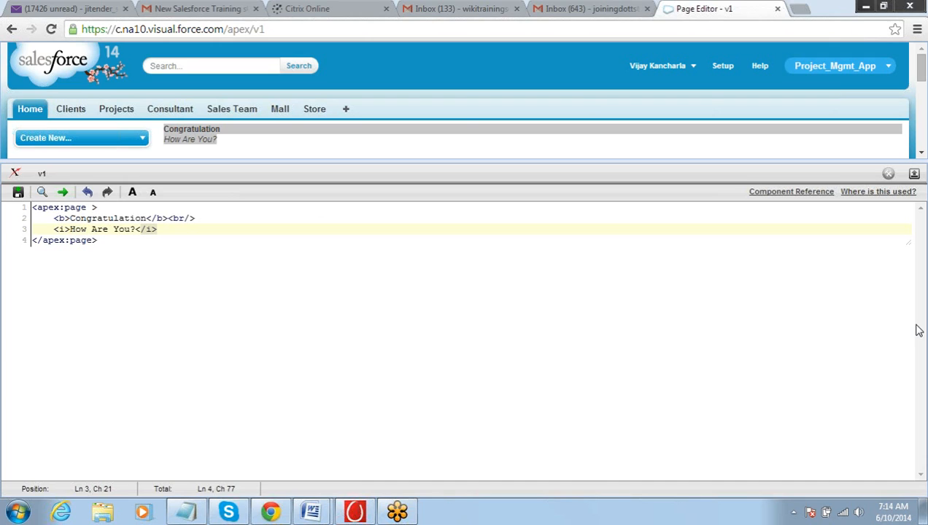
{"action": "mouse_move", "coordinate": [756, 254]}
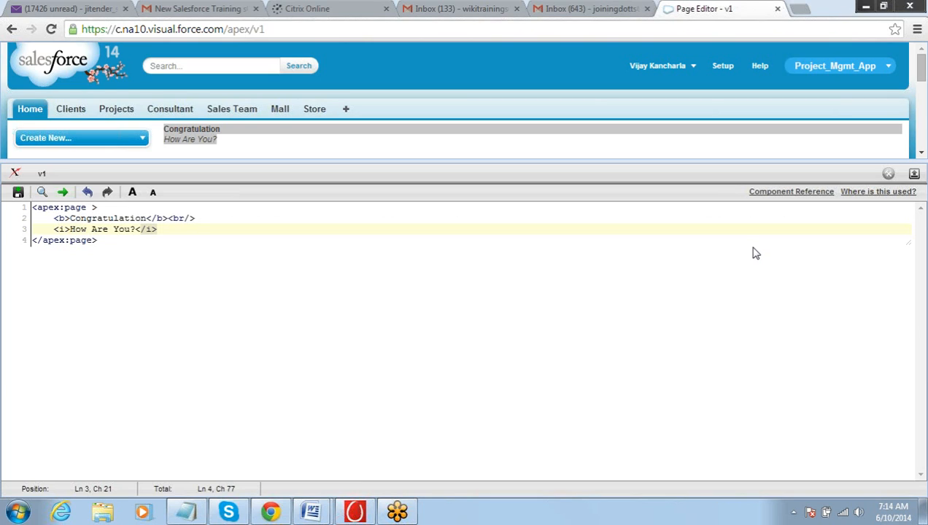
{"action": "mouse_move", "coordinate": [739, 37]}
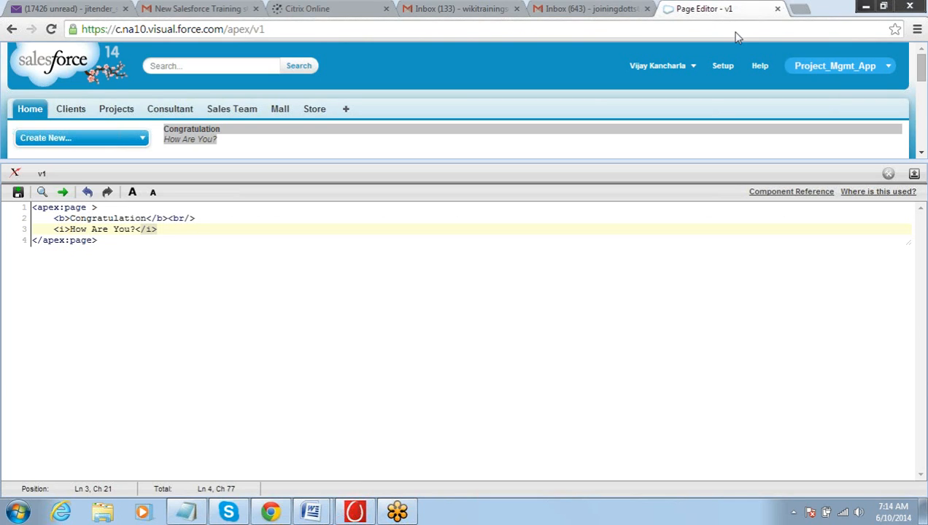
{"action": "mouse_move", "coordinate": [806, 11]}
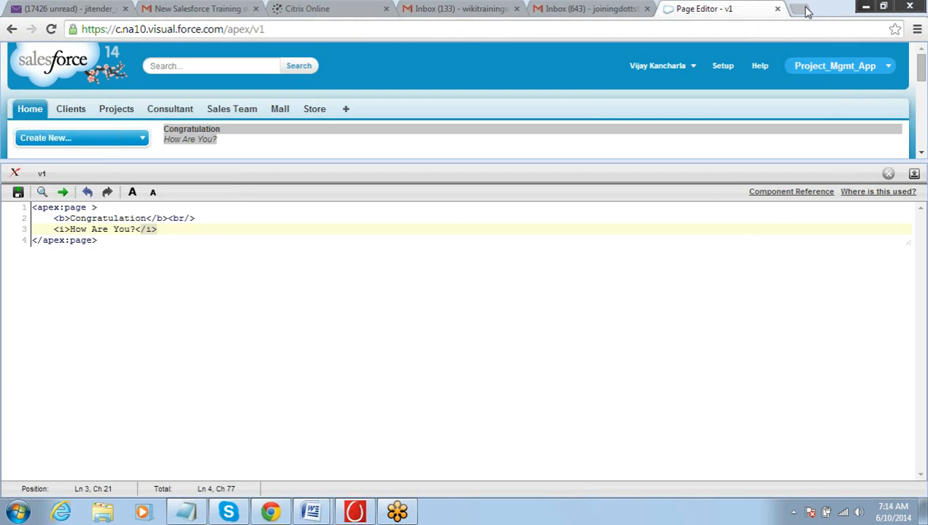
Search Google for 'w3schools' in a new Chrome tab.
{"action": "left_click", "coordinate": [802, 9]}
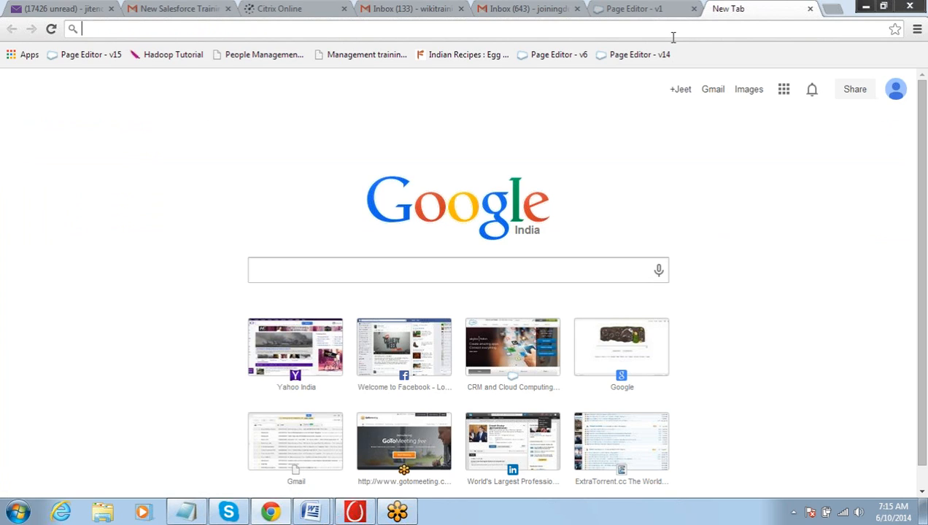
{"action": "type", "text": "w3s"}
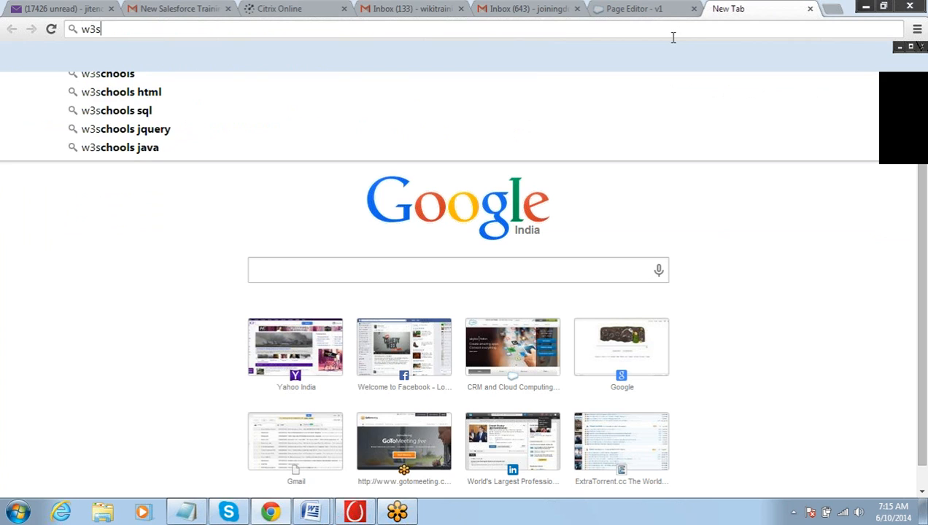
{"action": "type", "text": "chools"}
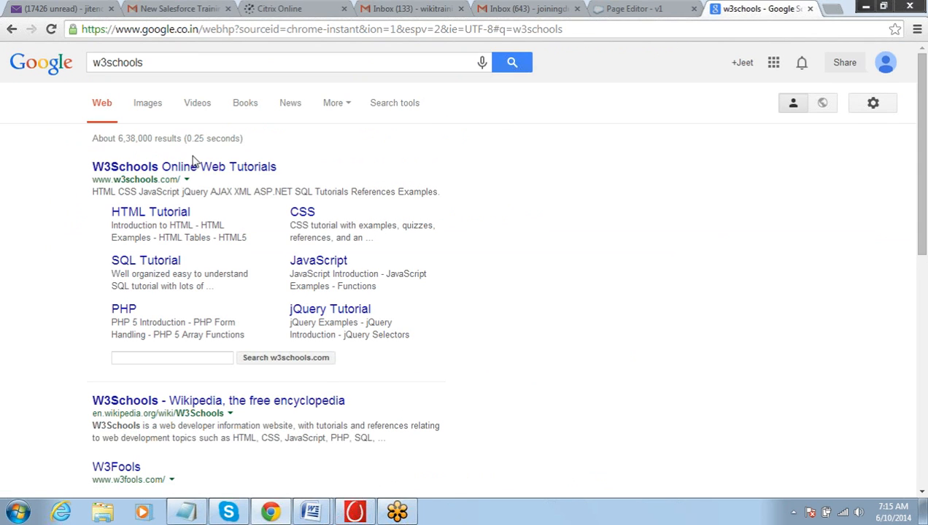
Open the W3Schools HTML tutorial and select its web address.
{"action": "left_click", "coordinate": [184, 166]}
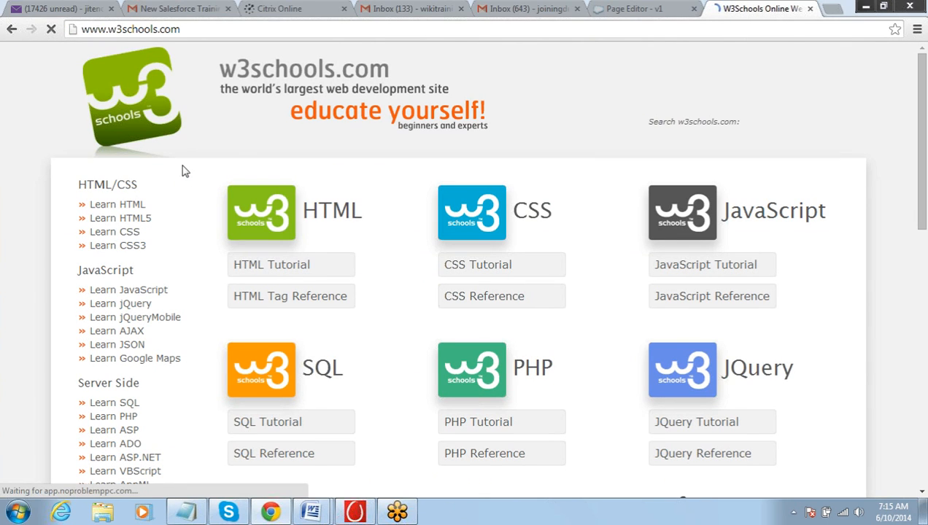
{"action": "left_click", "coordinate": [271, 264]}
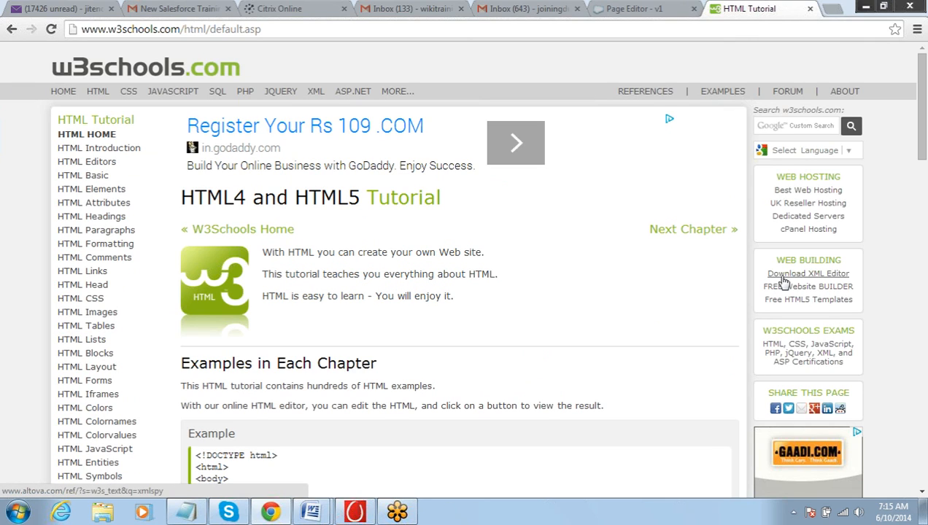
{"action": "mouse_move", "coordinate": [438, 91]}
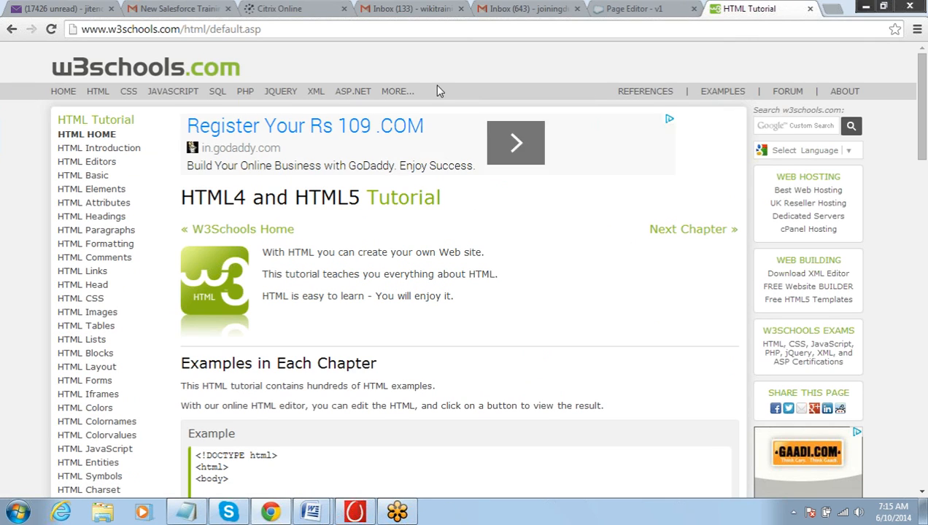
{"action": "left_click", "coordinate": [171, 30]}
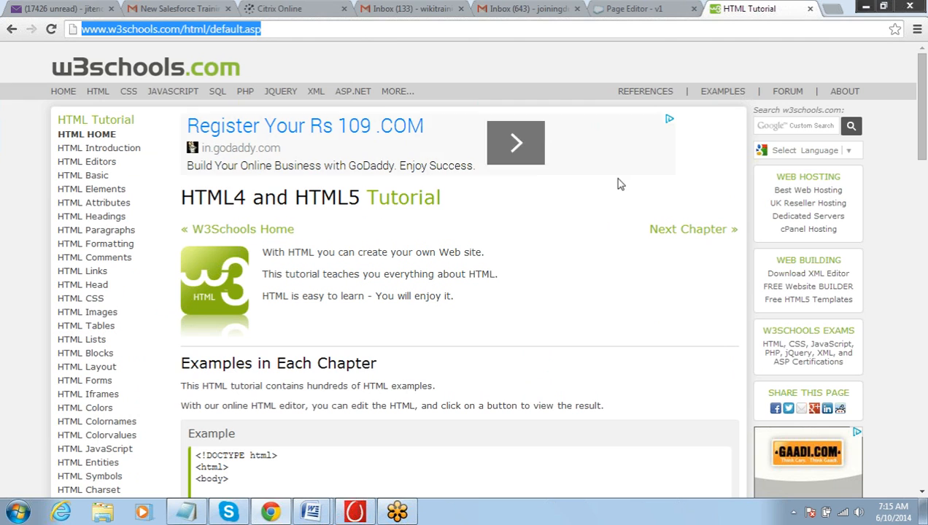
Scroll to the HTML example, select its <h1> tag, then return to Page Editor - v1.
{"action": "scroll", "scroll_direction": "down", "scroll_amount": 3}
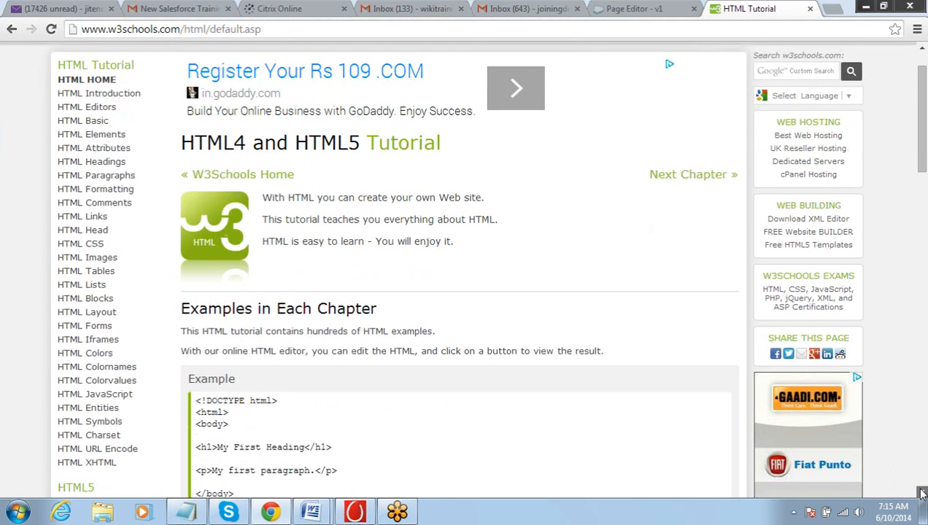
{"action": "scroll", "scroll_direction": "down", "scroll_amount": 3}
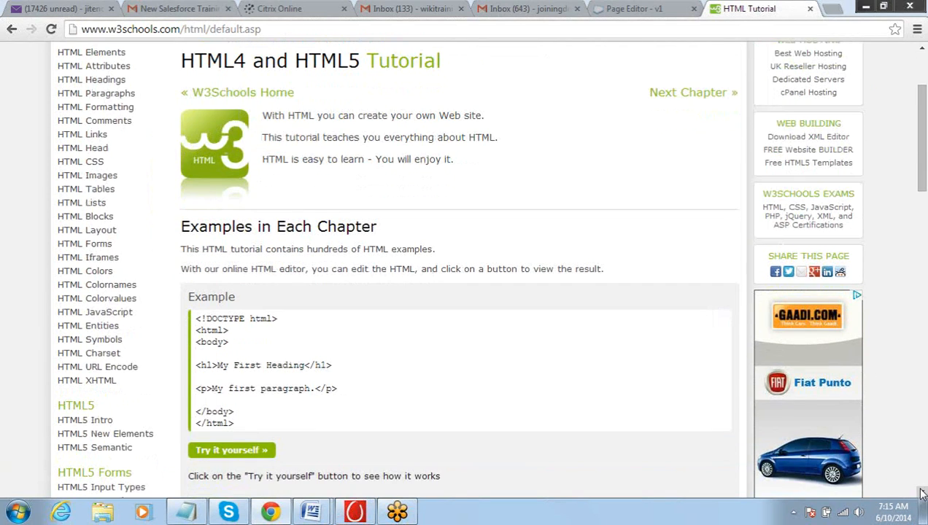
{"action": "scroll", "scroll_direction": "down", "scroll_amount": 3}
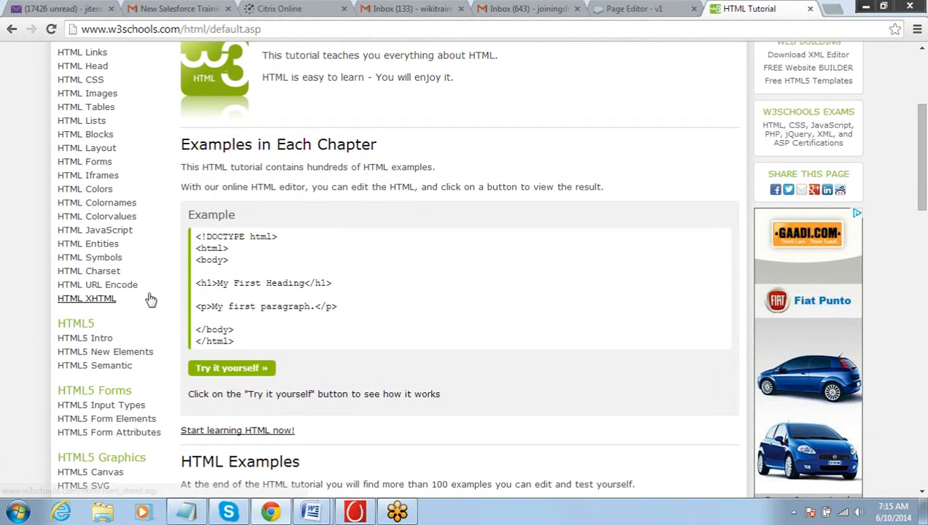
{"action": "double_click", "coordinate": [203, 283]}
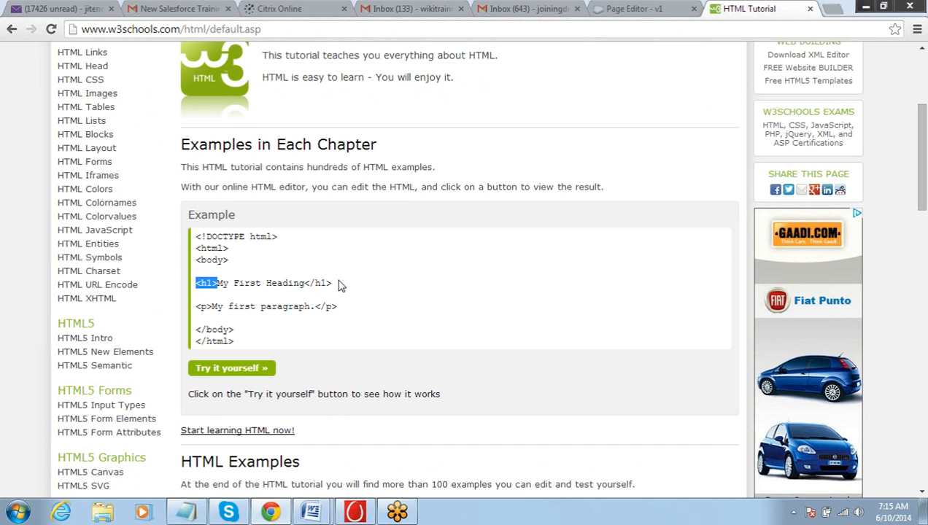
{"action": "mouse_move", "coordinate": [378, 99]}
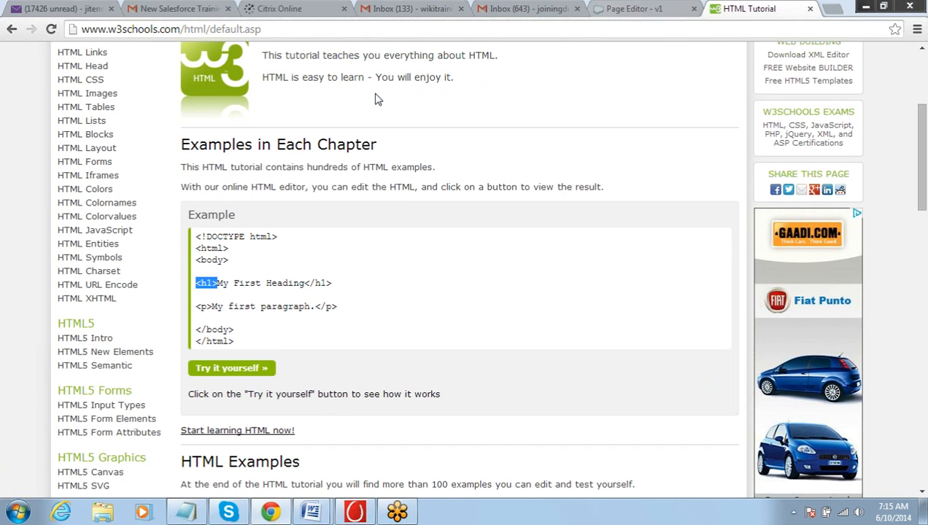
{"action": "left_click", "coordinate": [642, 9]}
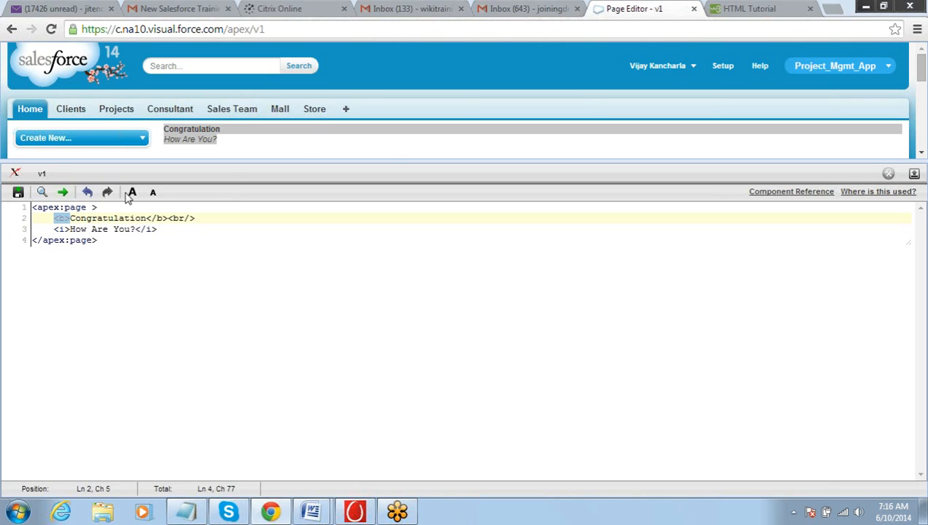
Bring the W3Schools 'HTML Tutorial' tab to the front.
{"action": "left_click", "coordinate": [748, 8]}
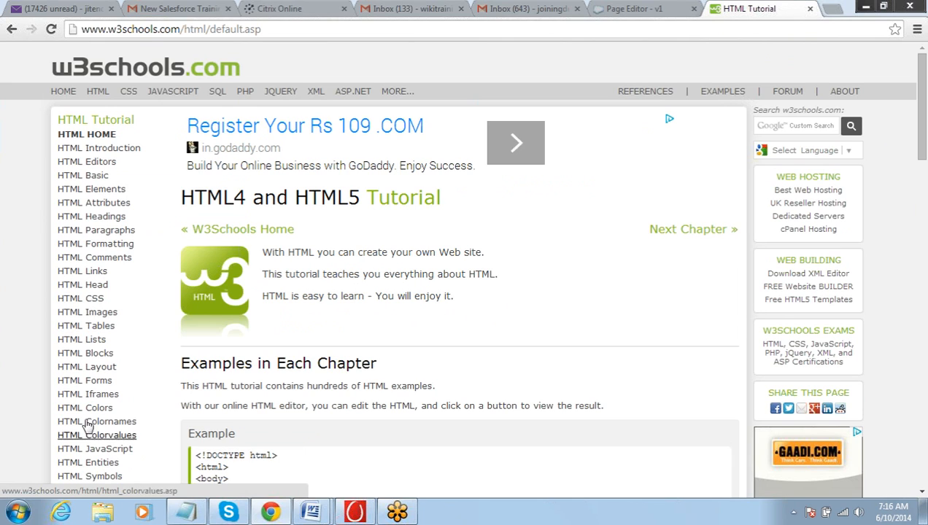
{"action": "mouse_move", "coordinate": [85, 381]}
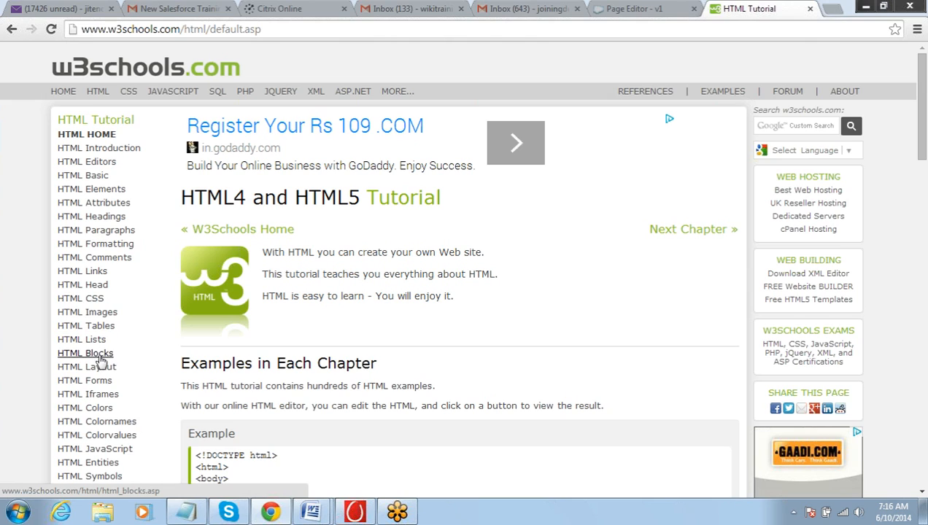
{"action": "mouse_move", "coordinate": [101, 365]}
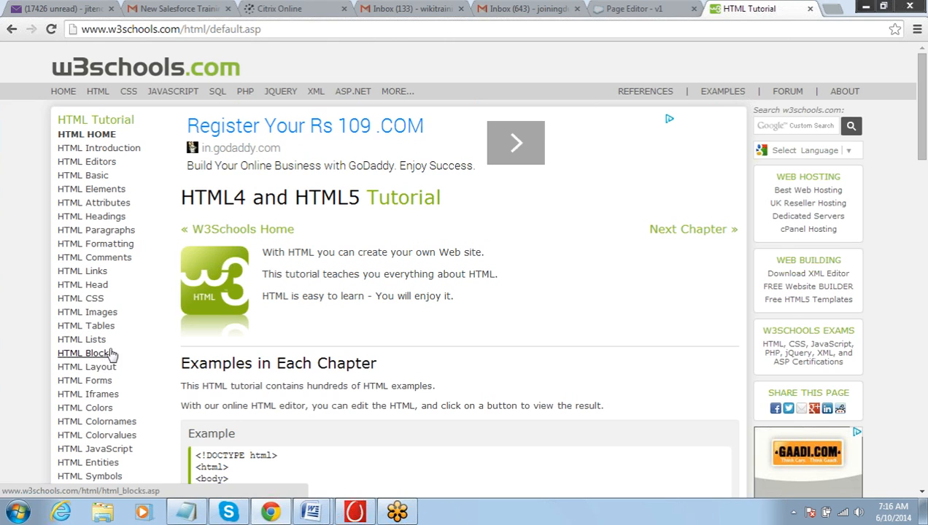
Return to the 'Page Editor - v1' tab after browsing topics like HTML Blocks.
{"action": "left_click", "coordinate": [634, 9]}
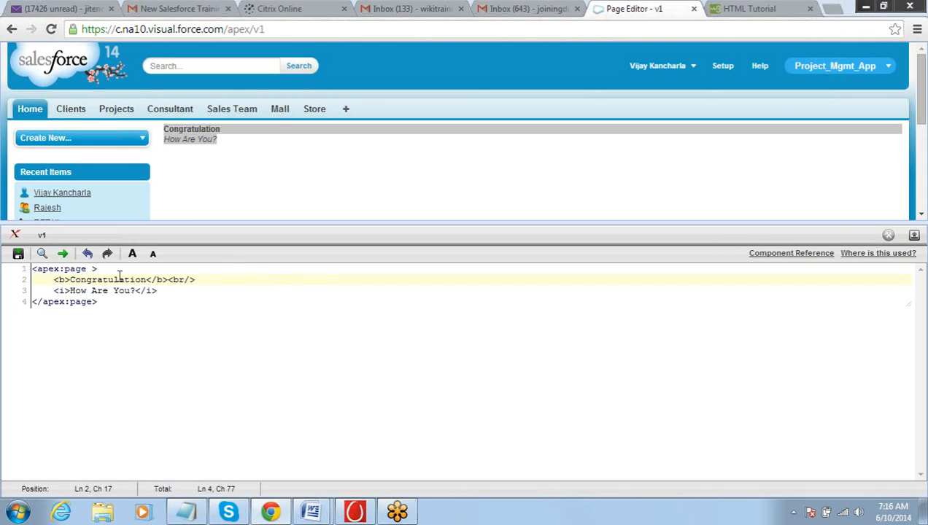
Point out the bold Congratulation and apex:page lines, then bring Notepad forward.
{"action": "left_click", "coordinate": [117, 269]}
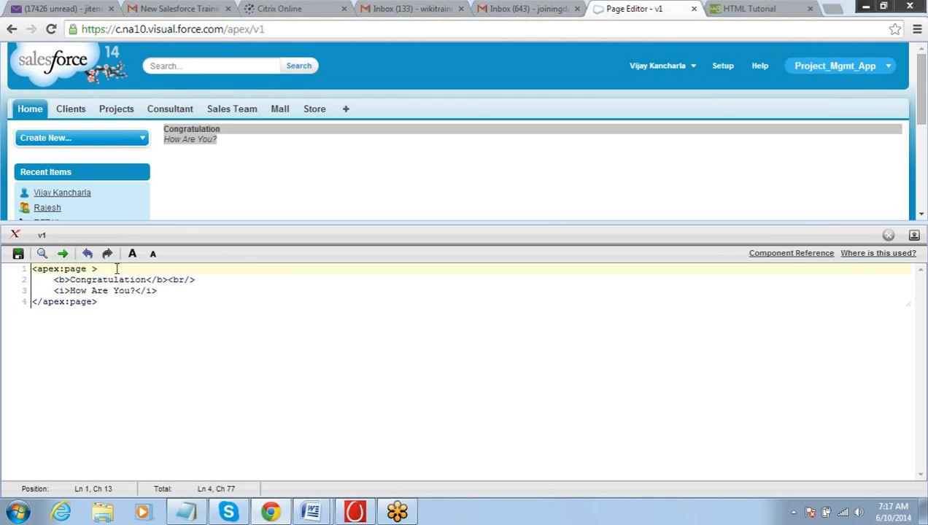
{"action": "left_click", "coordinate": [134, 290]}
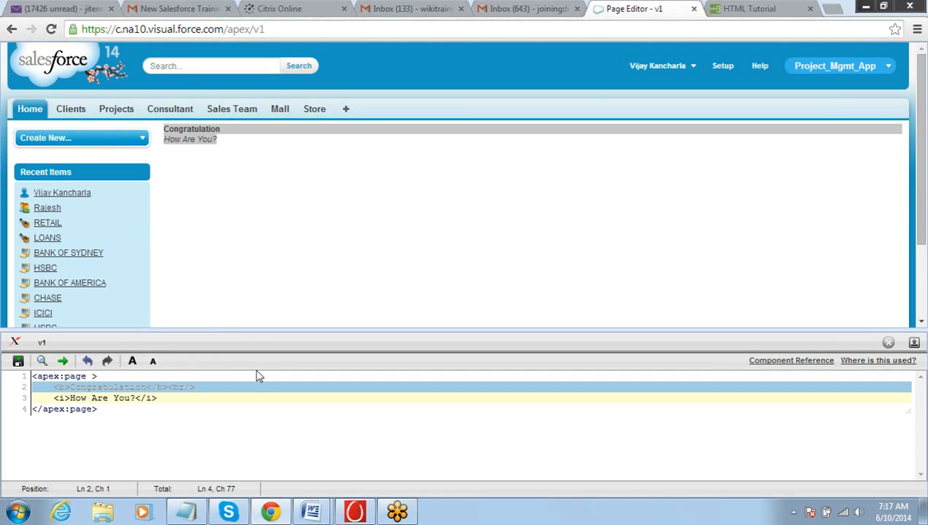
{"action": "left_click", "coordinate": [185, 511]}
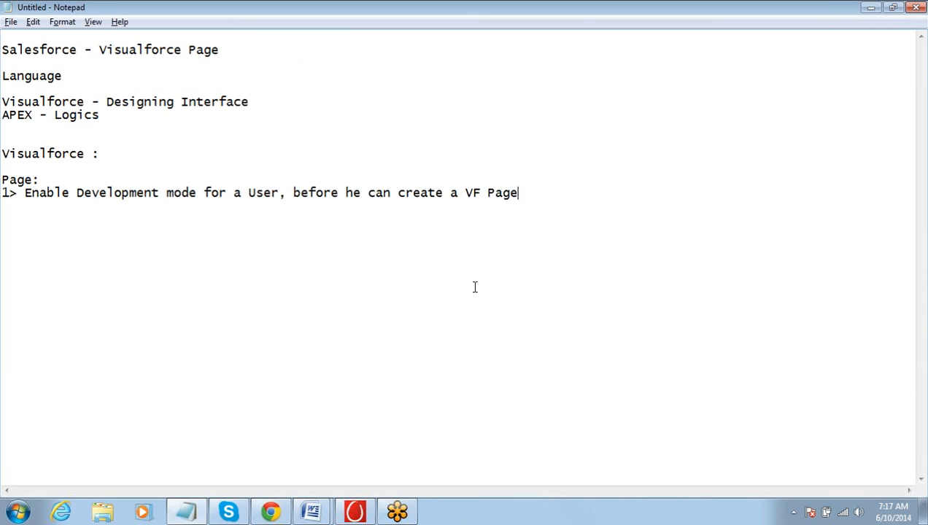
{"action": "mouse_move", "coordinate": [287, 138]}
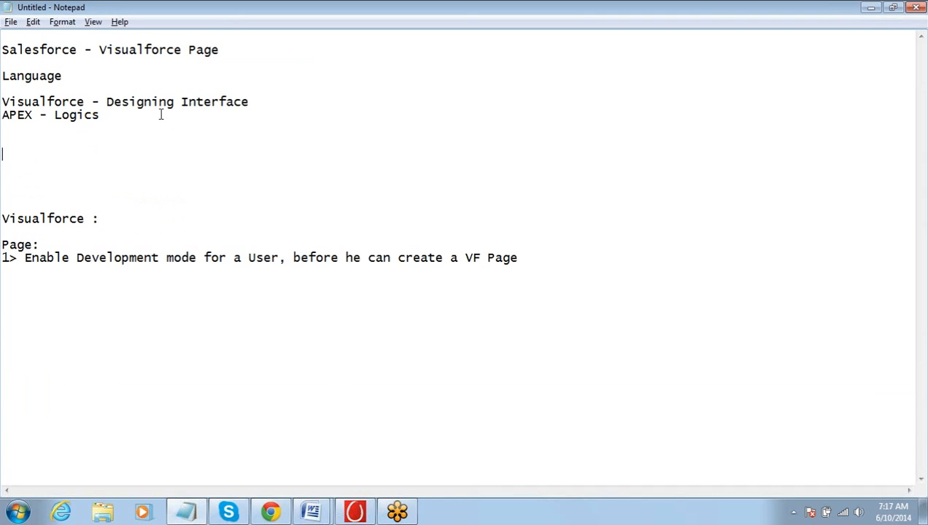
Type 'MVC Structure' with 'Model -', 'View -' and 'Controller -' lines below it.
{"action": "type", "text": "M"}
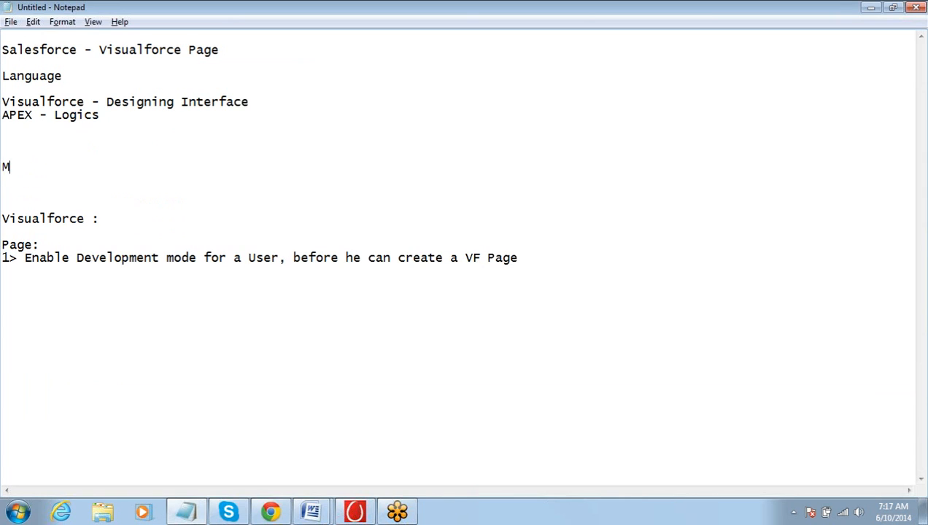
{"action": "type", "text": "VC Structure"}
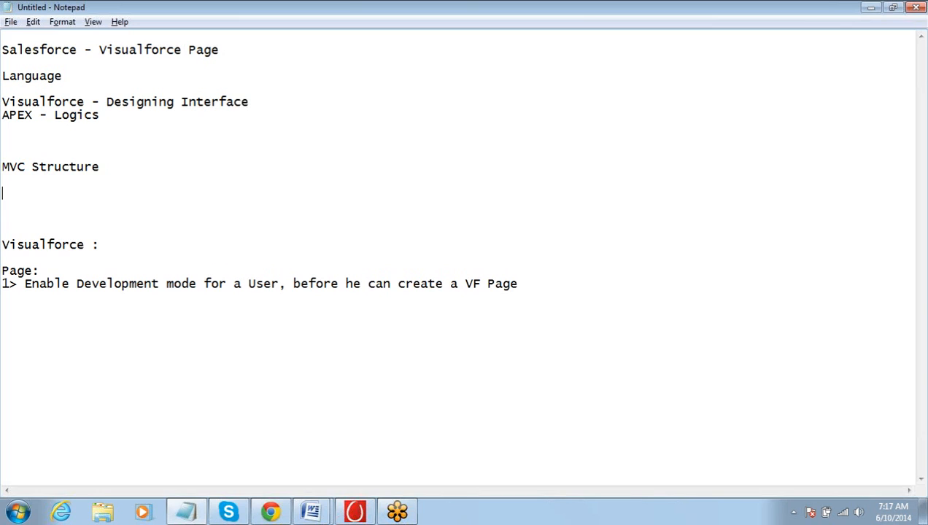
{"action": "type", "text": "Model"}
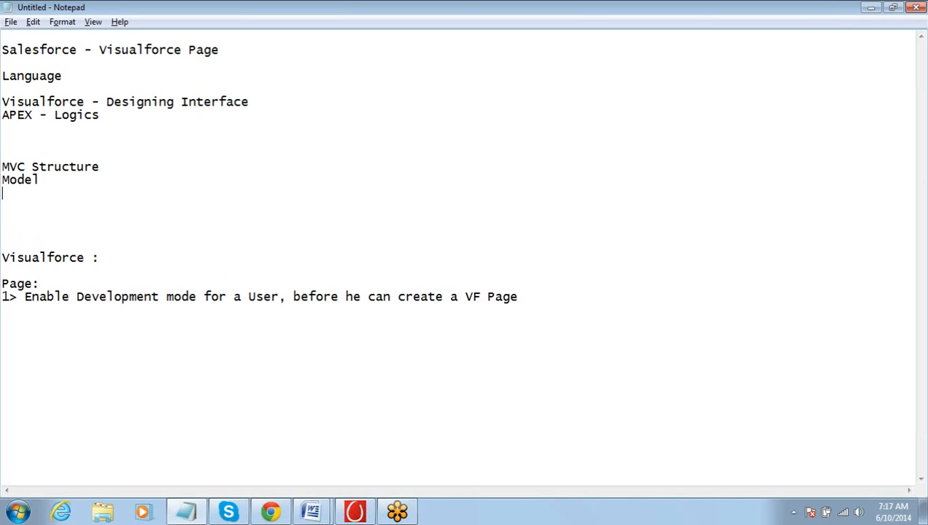
{"action": "type", "text": "View"}
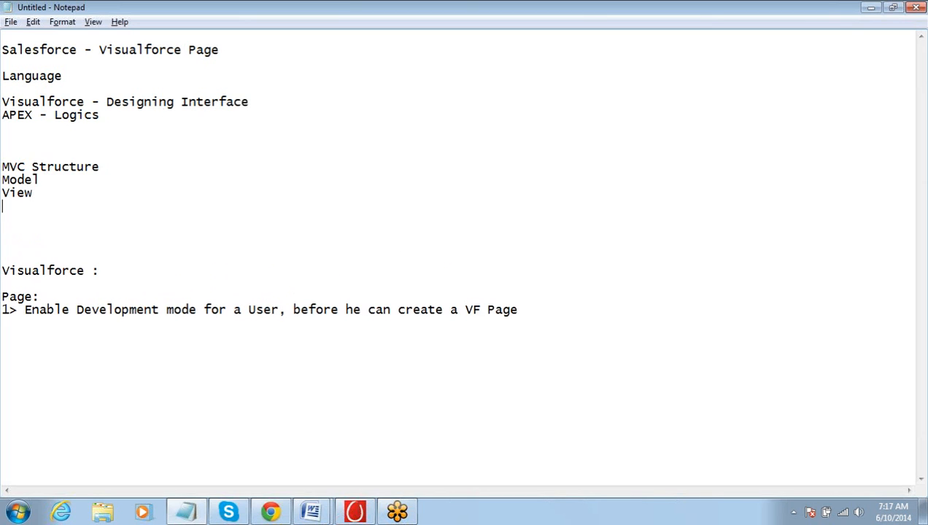
{"action": "type", "text": "Controlle"}
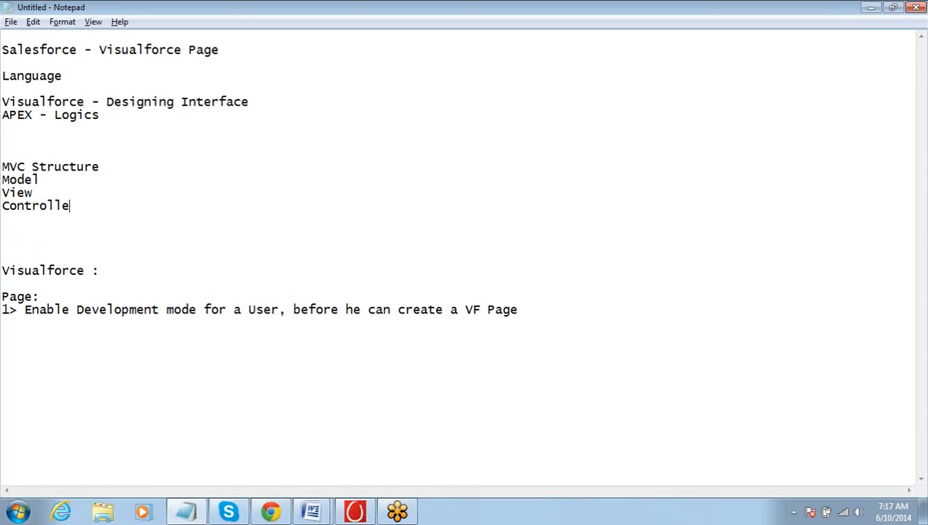
{"action": "type", "text": "r"}
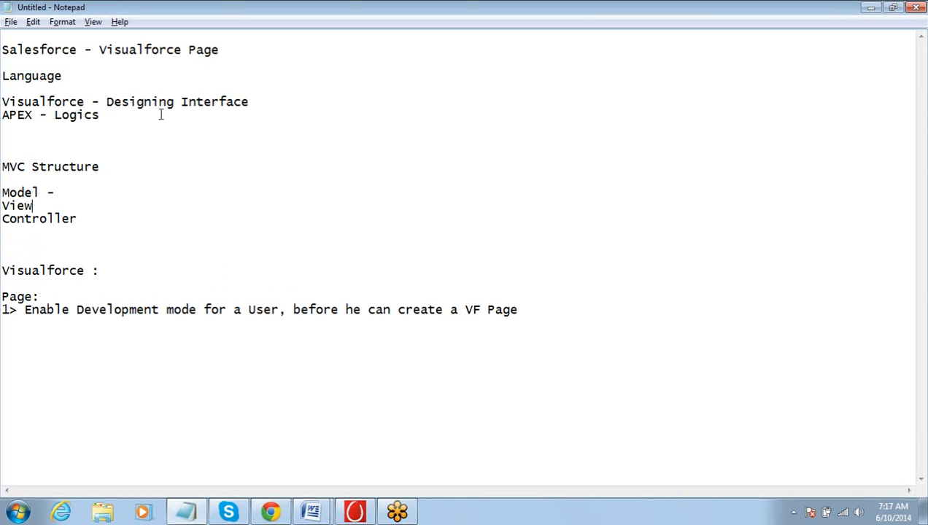
{"action": "type", "text": "-"}
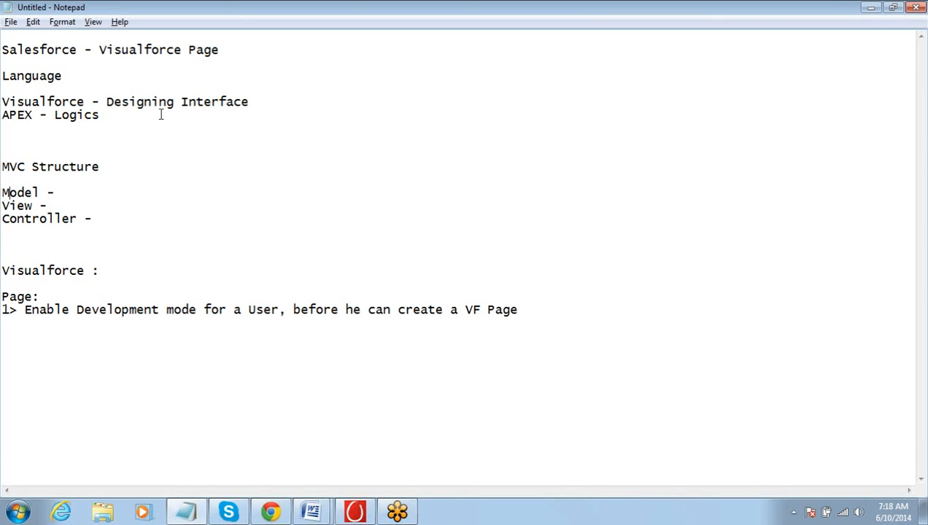
{"action": "left_click", "coordinate": [55, 192]}
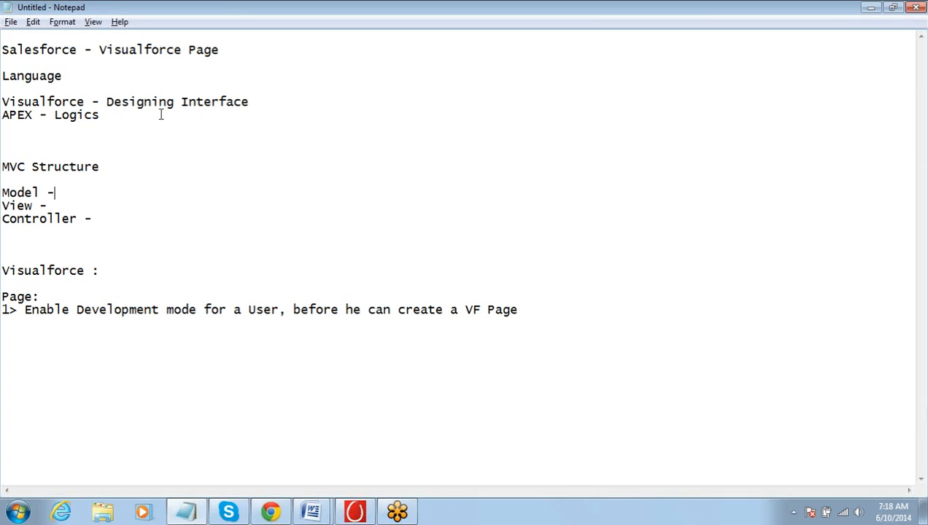